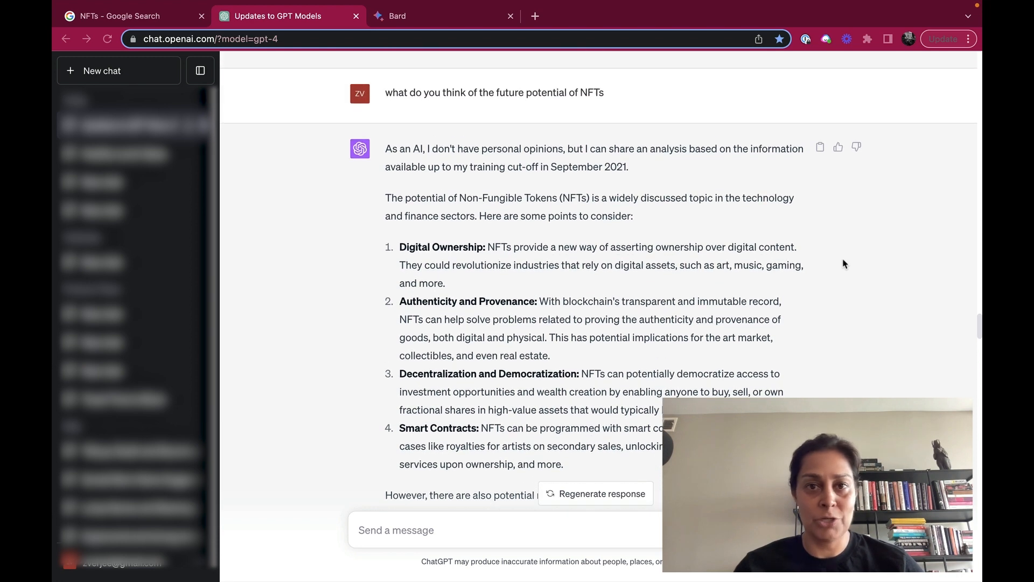
# Browse page 2 of Google News results for NFTs: tax notices, Bitcoin prices, NFT art.
pyautogui.scroll(-3)
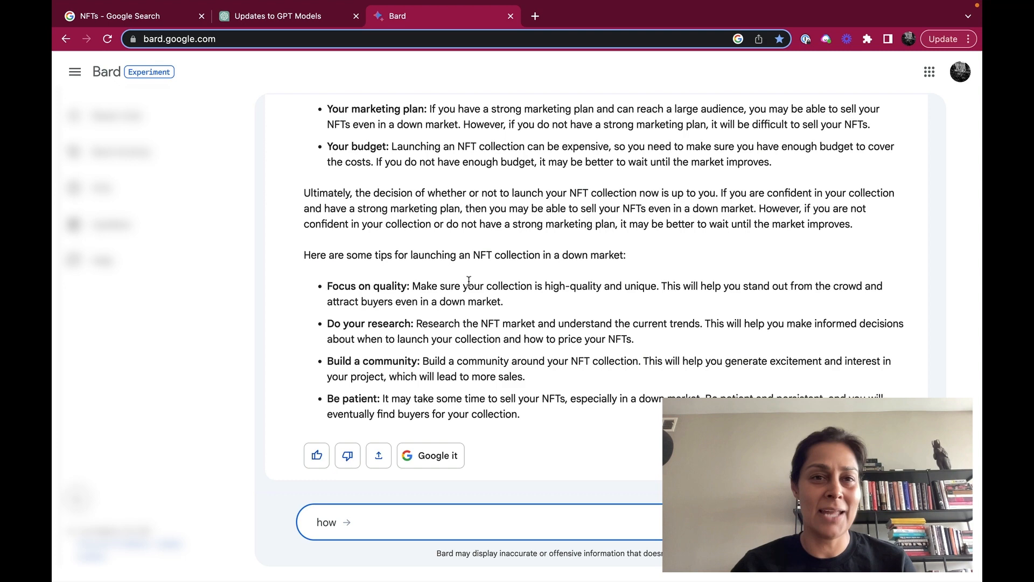
pyautogui.click(287, 16)
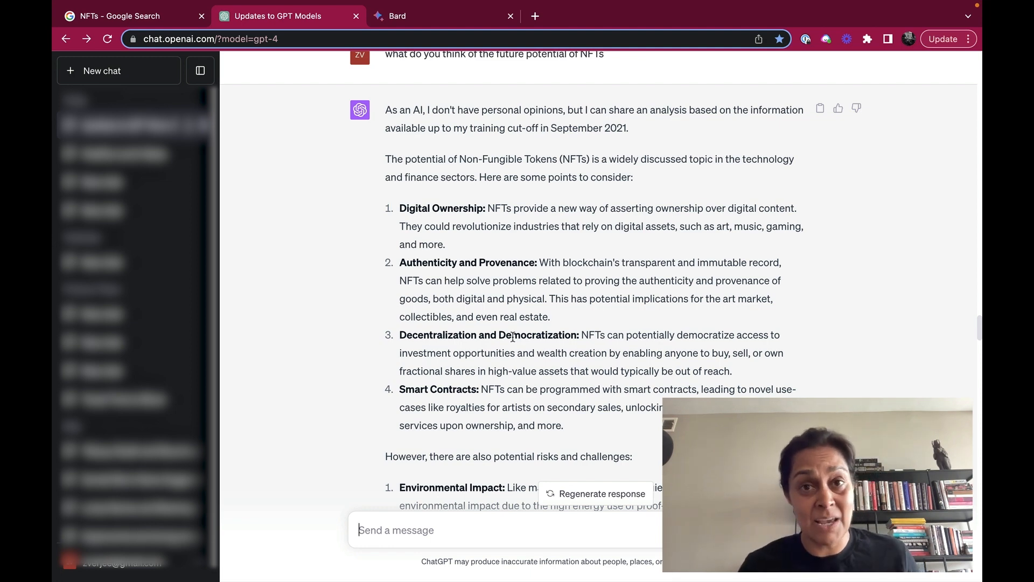
pyautogui.click(118, 16)
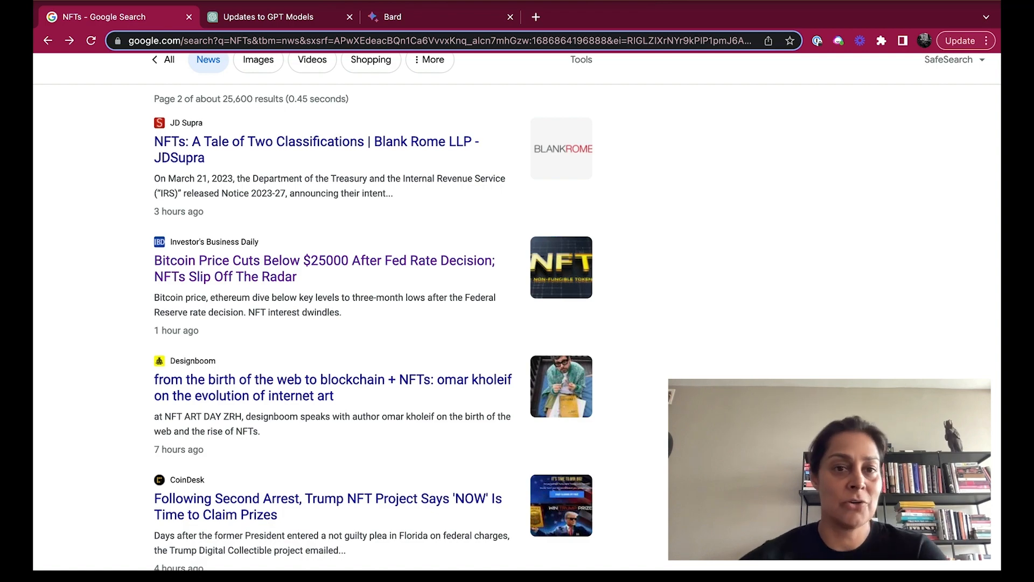
pyautogui.scroll(-3)
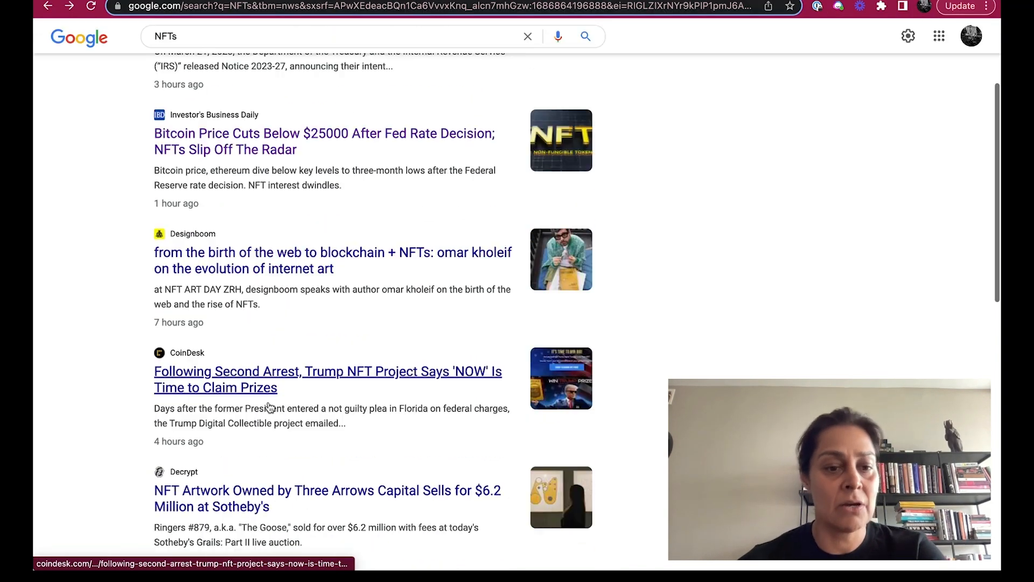
pyautogui.scroll(-3)
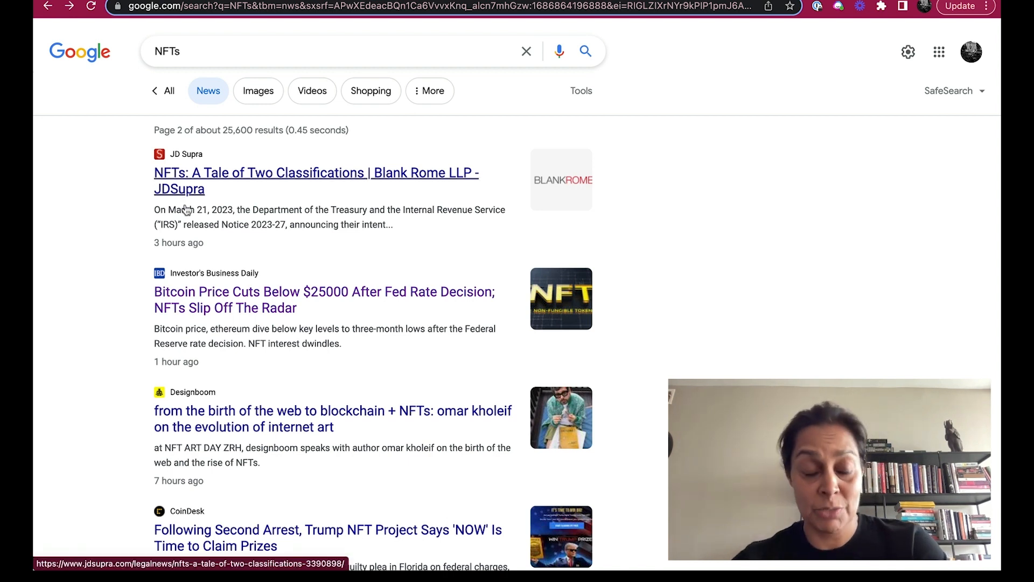
pyautogui.moveTo(179, 127)
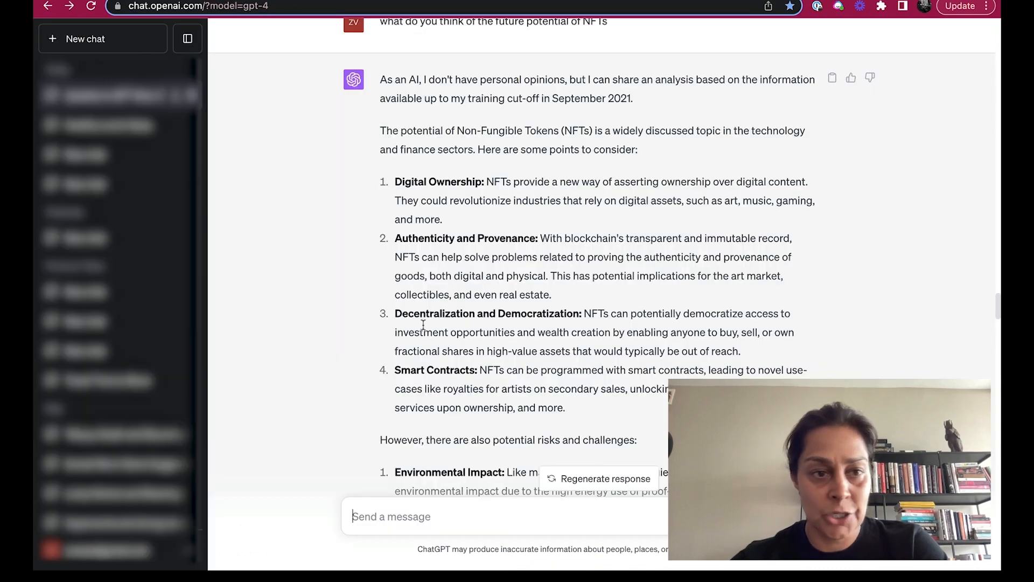
# Scroll to the pasted articles prompt and highlight its opening request.
pyautogui.scroll(-3)
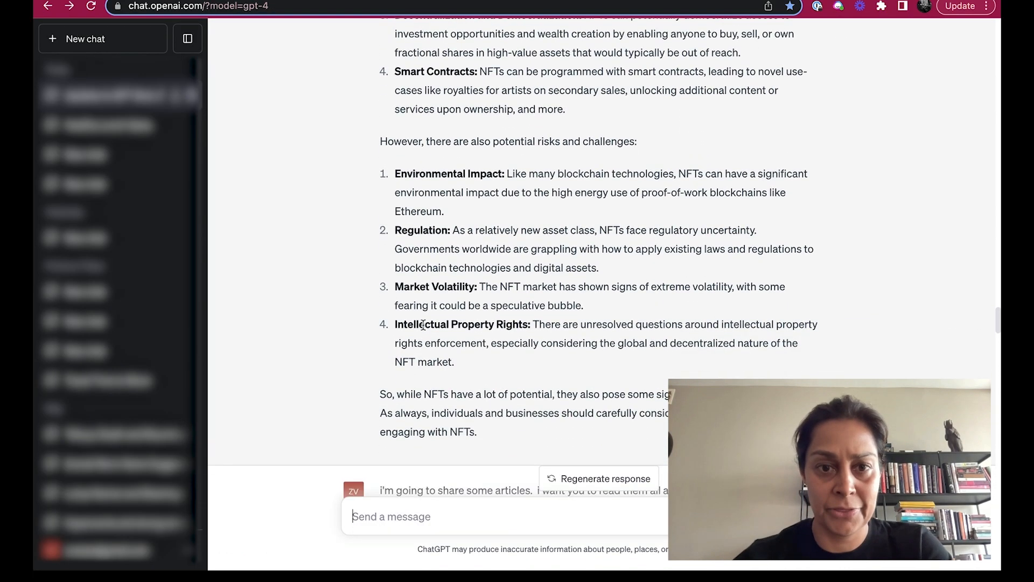
pyautogui.scroll(-3)
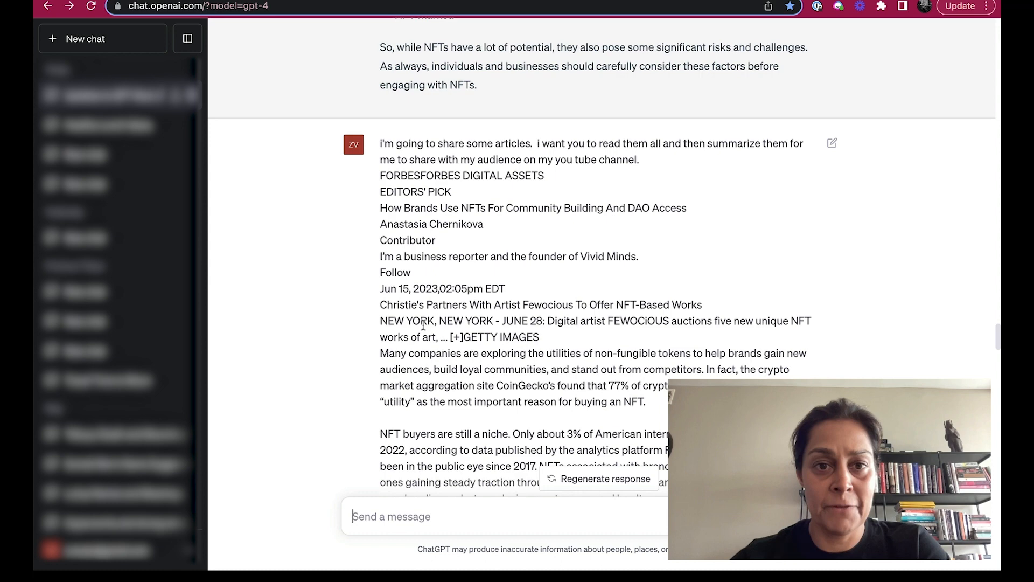
pyautogui.scroll(-3)
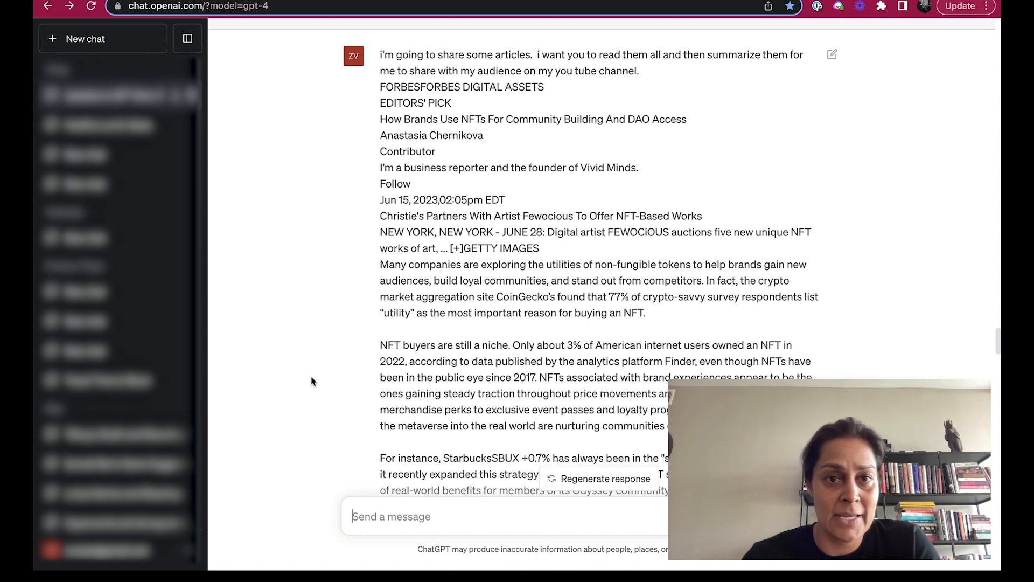
pyautogui.moveTo(380, 55); pyautogui.dragTo(534, 55)
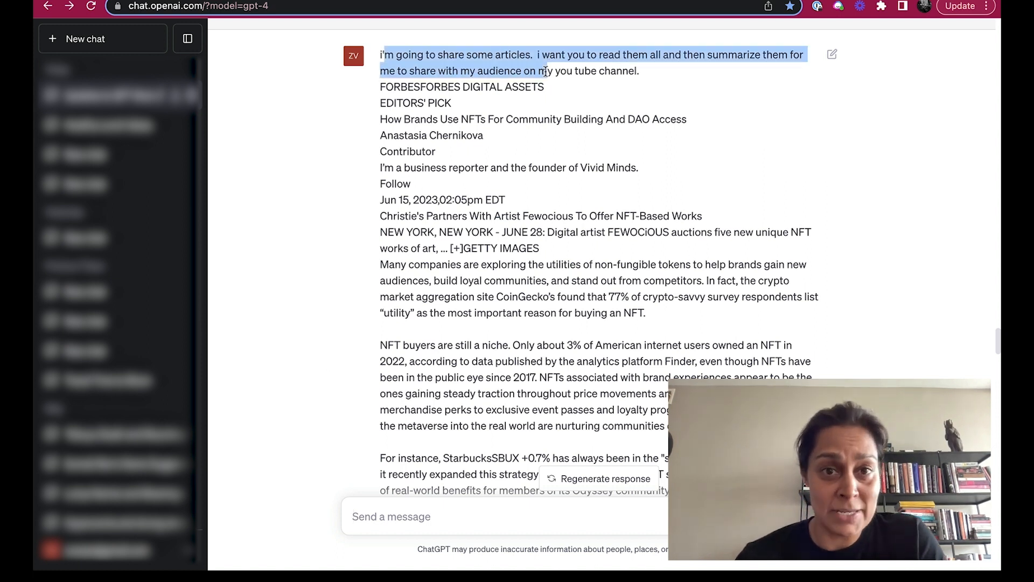
pyautogui.moveTo(547, 70); pyautogui.dragTo(552, 86)
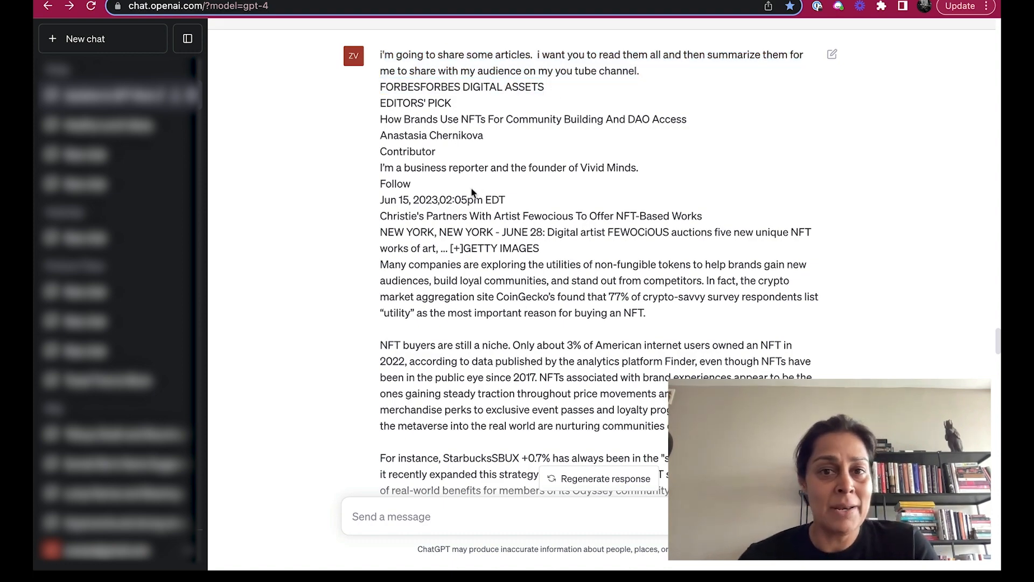
# Scroll through the pasted articles and highlight a === separator between them.
pyautogui.scroll(-3)
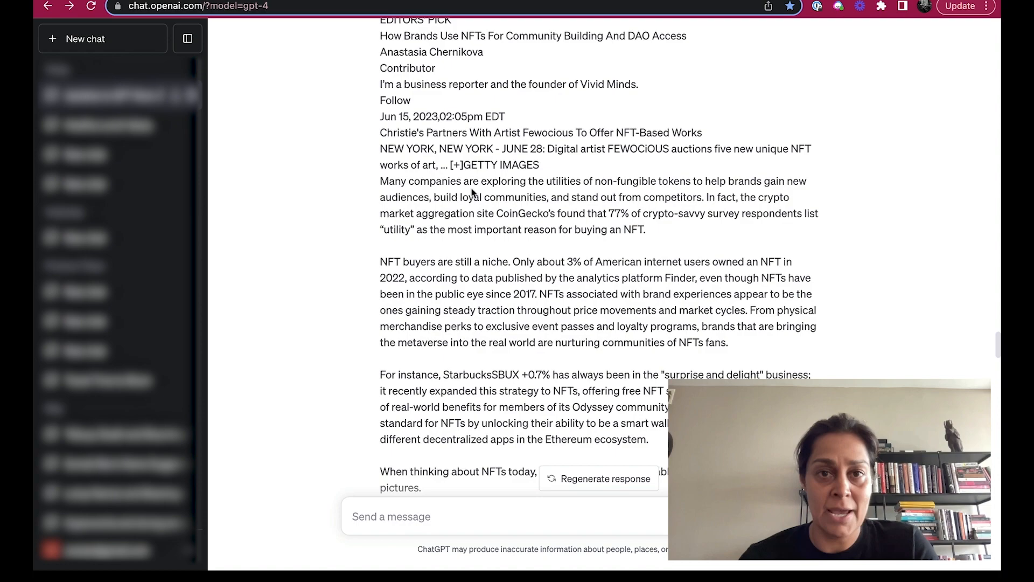
pyautogui.scroll(-3)
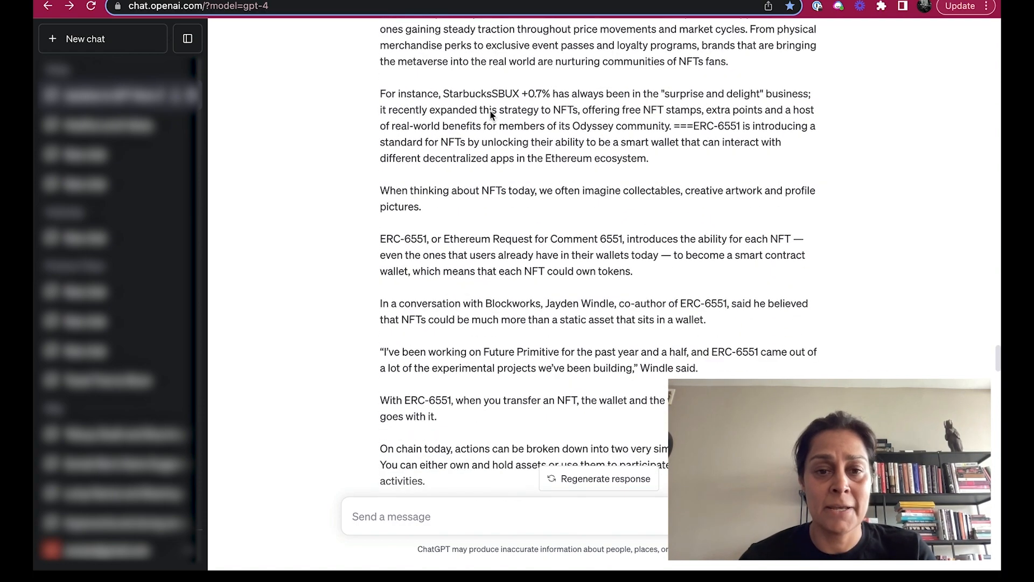
pyautogui.scroll(-3)
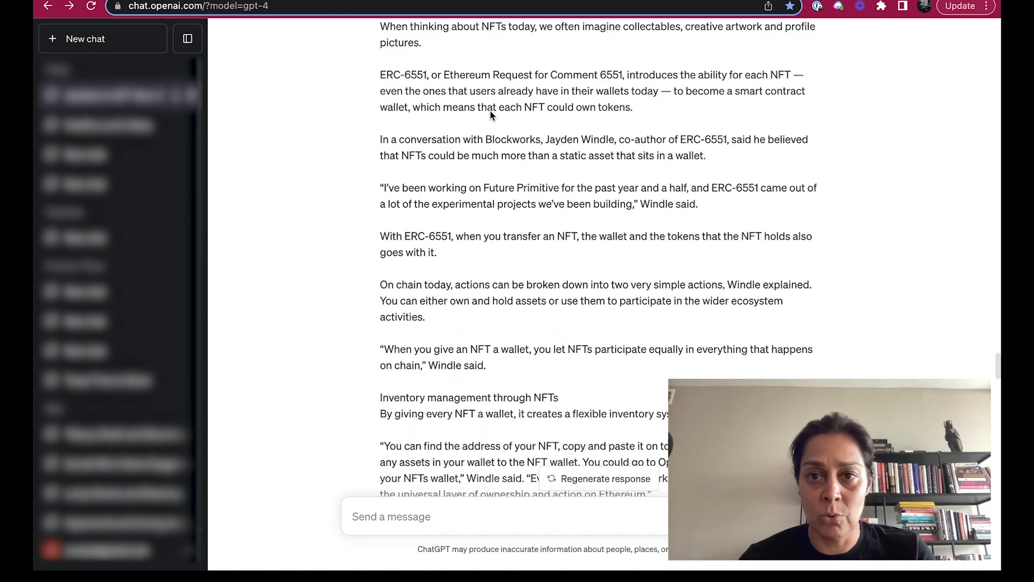
pyautogui.scroll(-3)
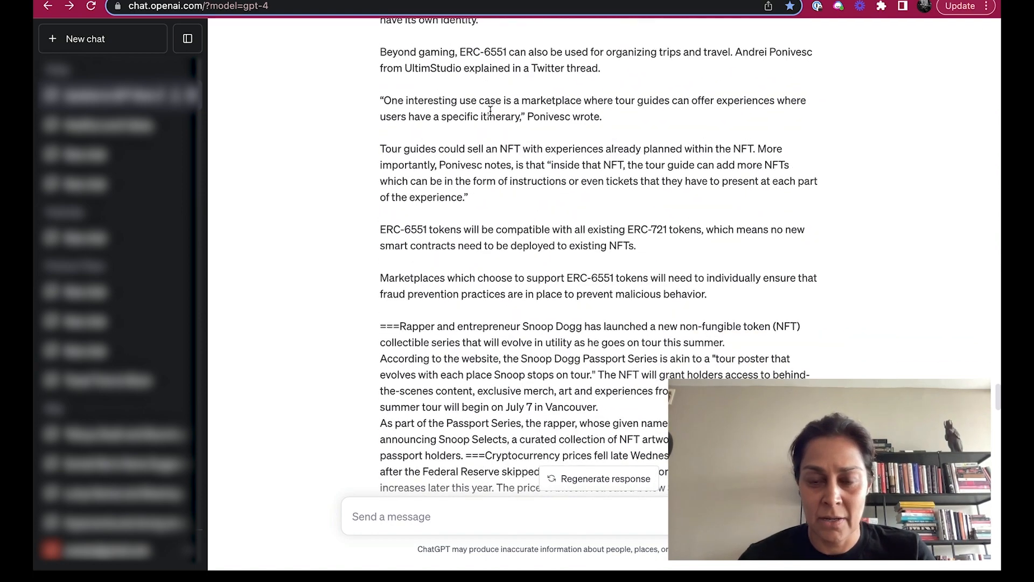
pyautogui.scroll(-3)
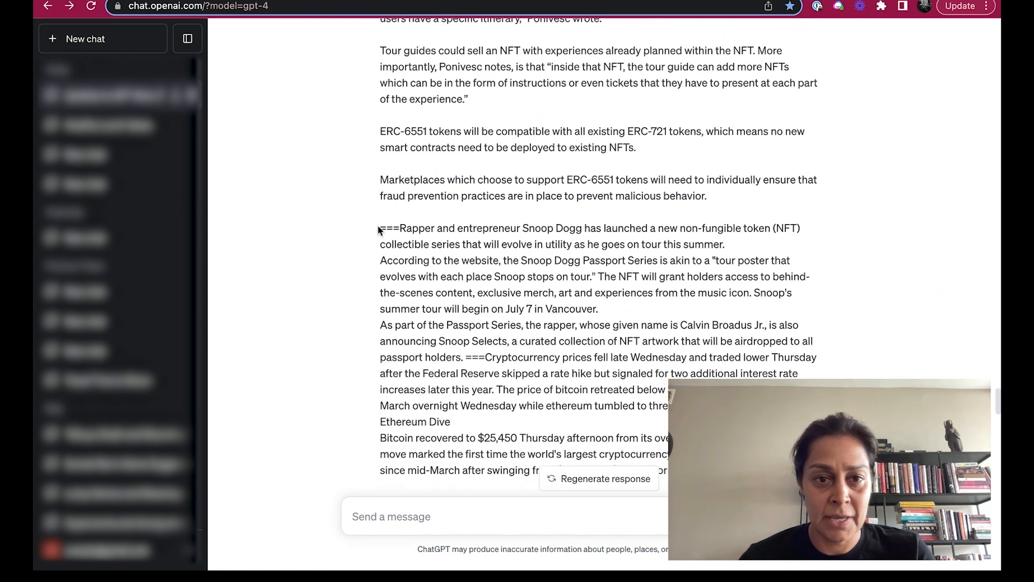
pyautogui.doubleClick(389, 227)
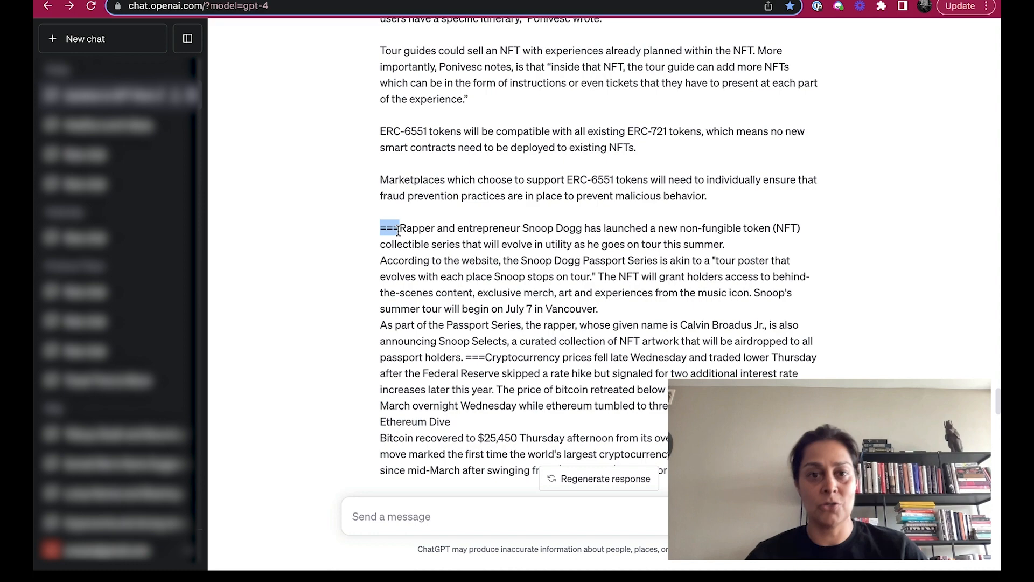
# Highlight the start of the cryptocurrency prices article and continue toward the summary.
pyautogui.scroll(-3)
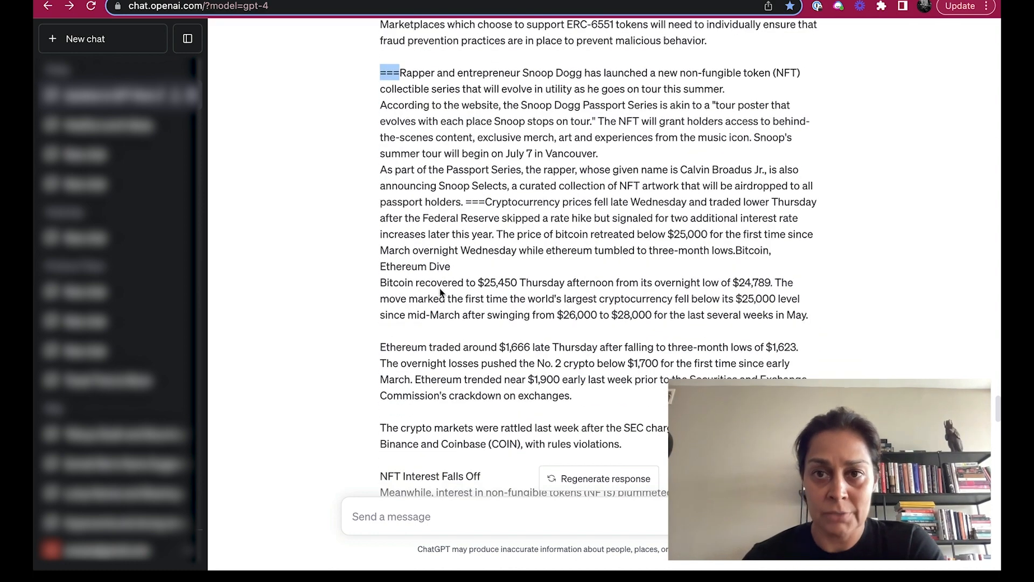
pyautogui.scroll(-3)
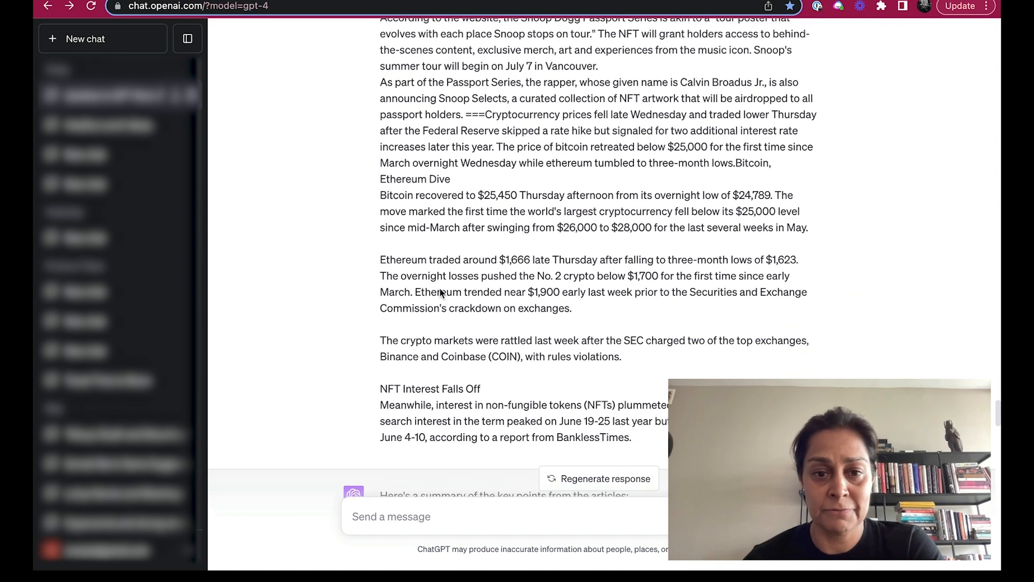
pyautogui.scroll(-3)
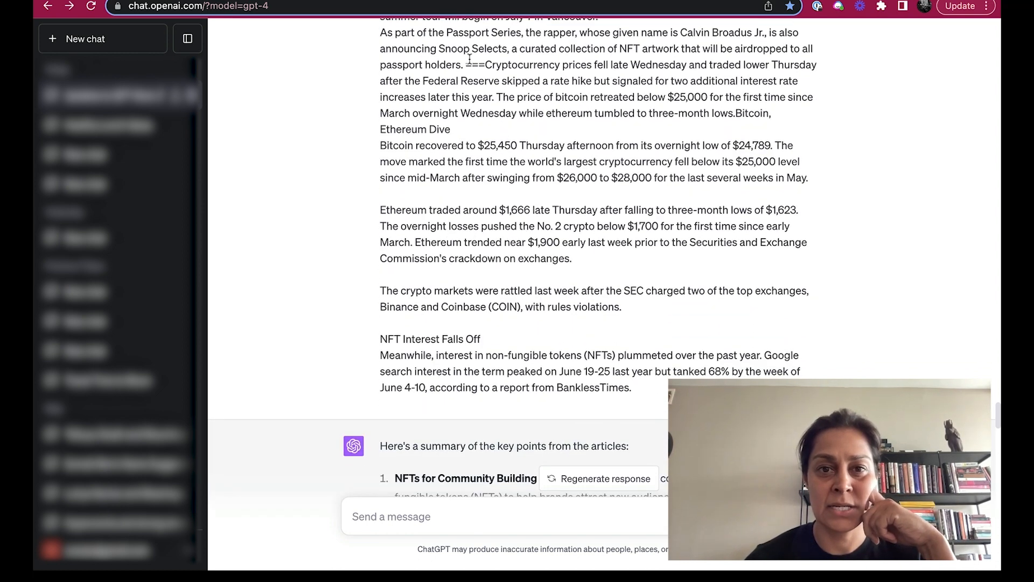
pyautogui.moveTo(465, 64); pyautogui.dragTo(540, 80)
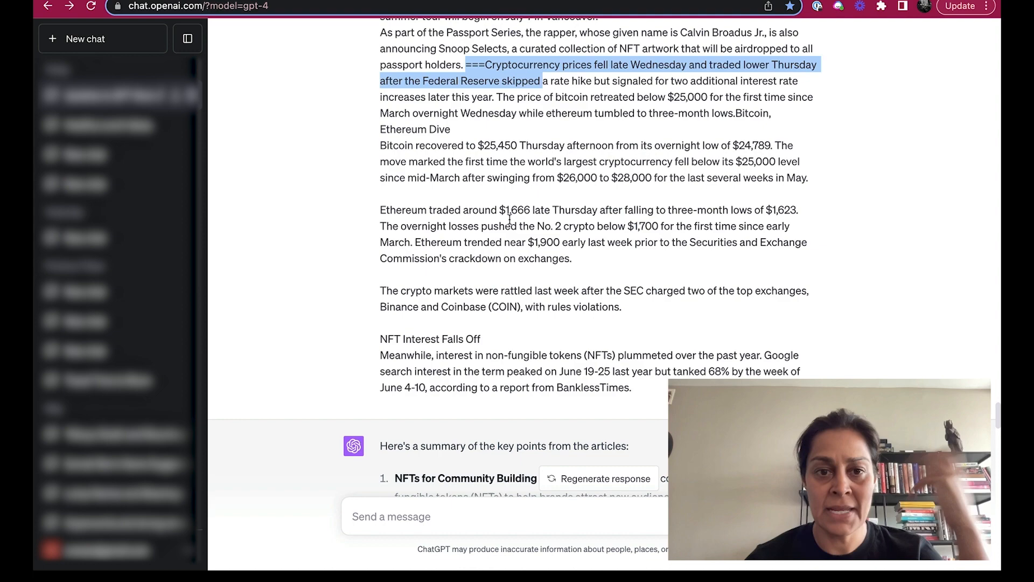
pyautogui.scroll(-3)
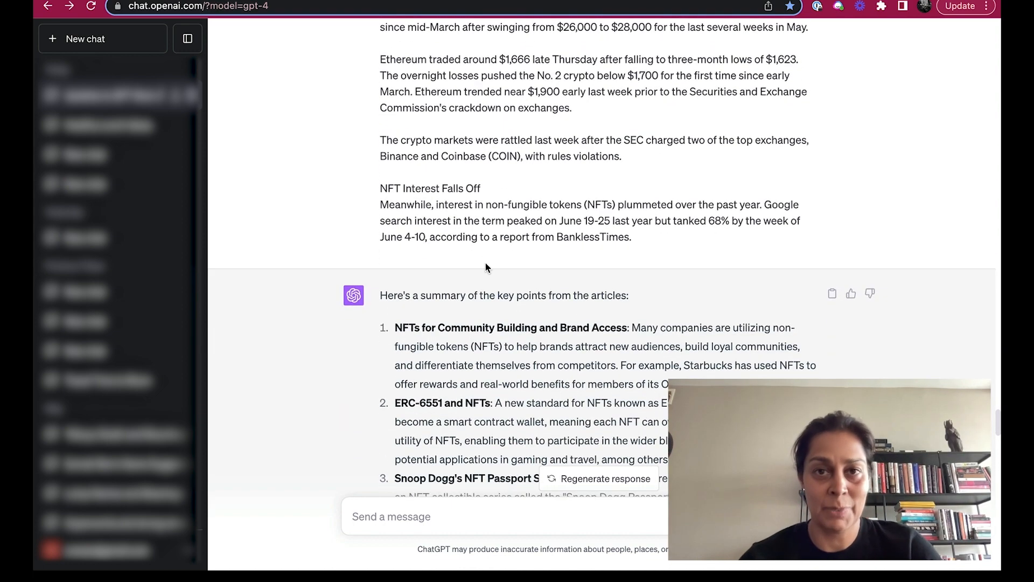
pyautogui.scroll(-3)
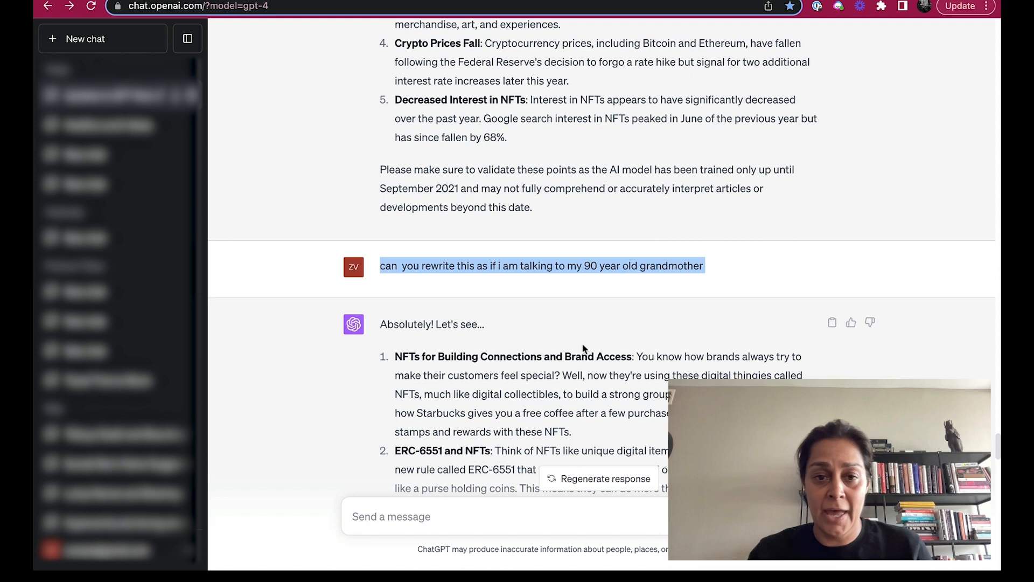
# Scroll down to the TV anchor script request and the start of its reply.
pyautogui.scroll(-3)
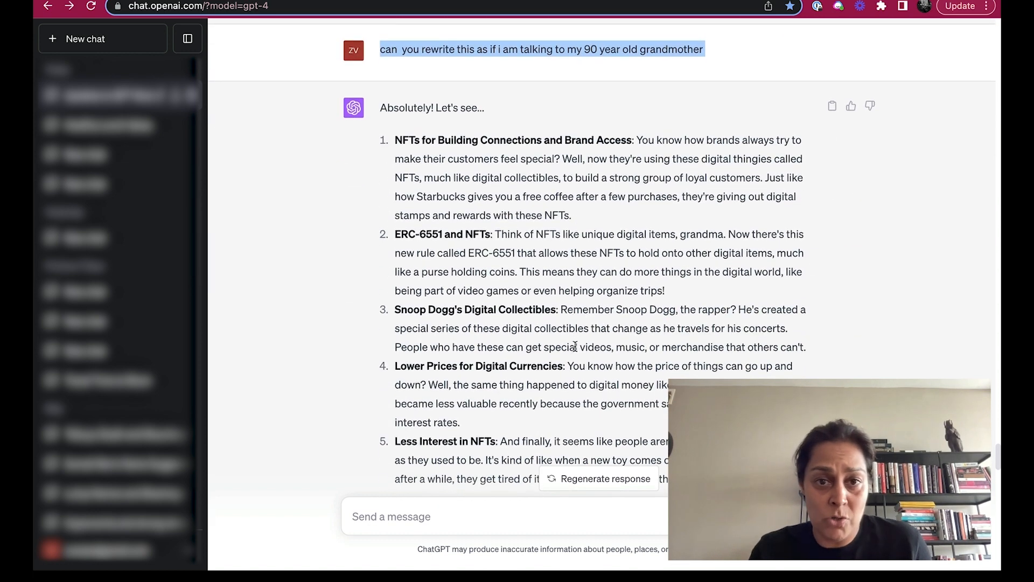
pyautogui.scroll(-3)
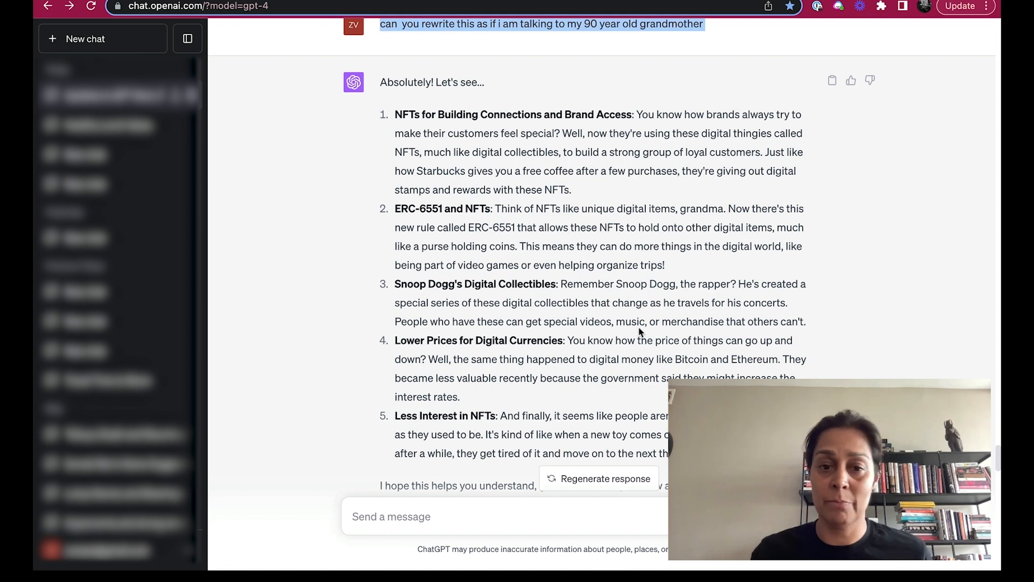
pyautogui.scroll(-3)
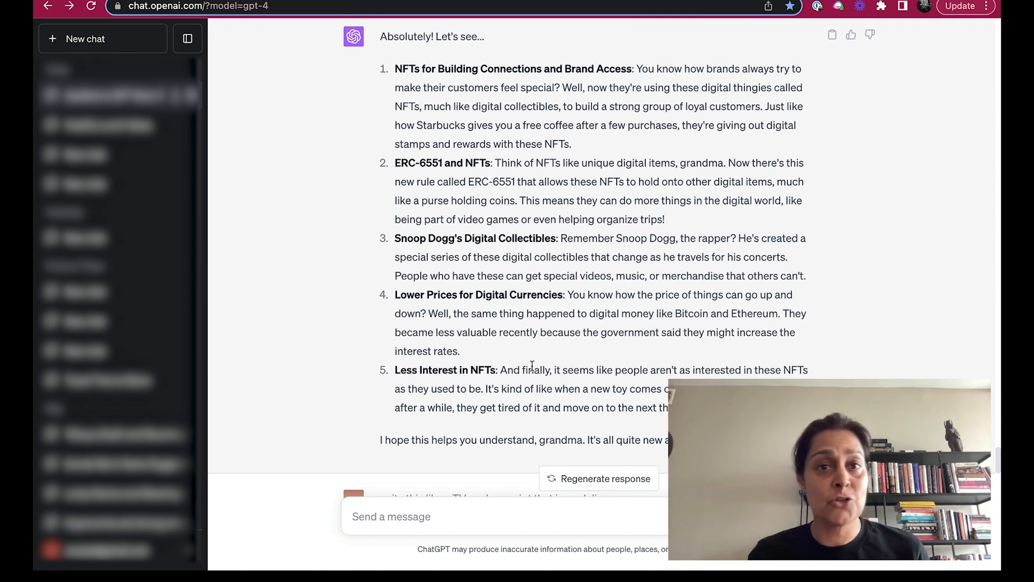
pyautogui.scroll(-3)
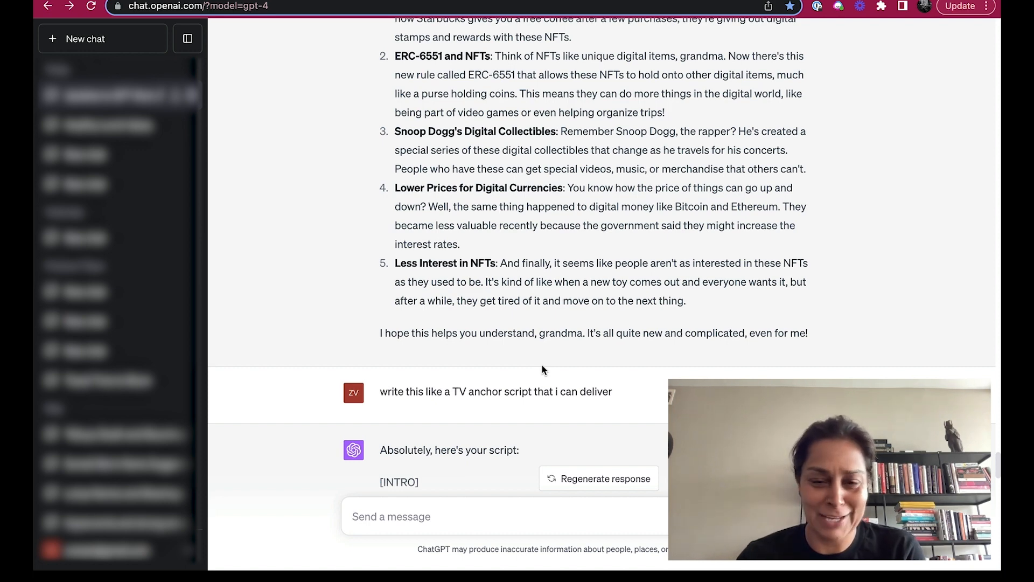
# Scroll through the full anchor script down to the request for more gravitas.
pyautogui.scroll(-3)
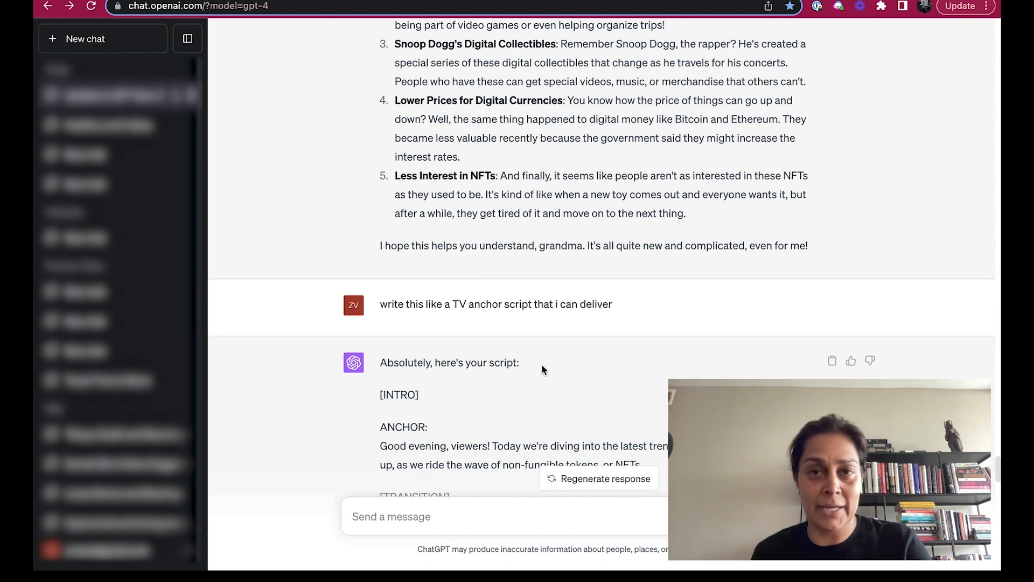
pyautogui.scroll(-3)
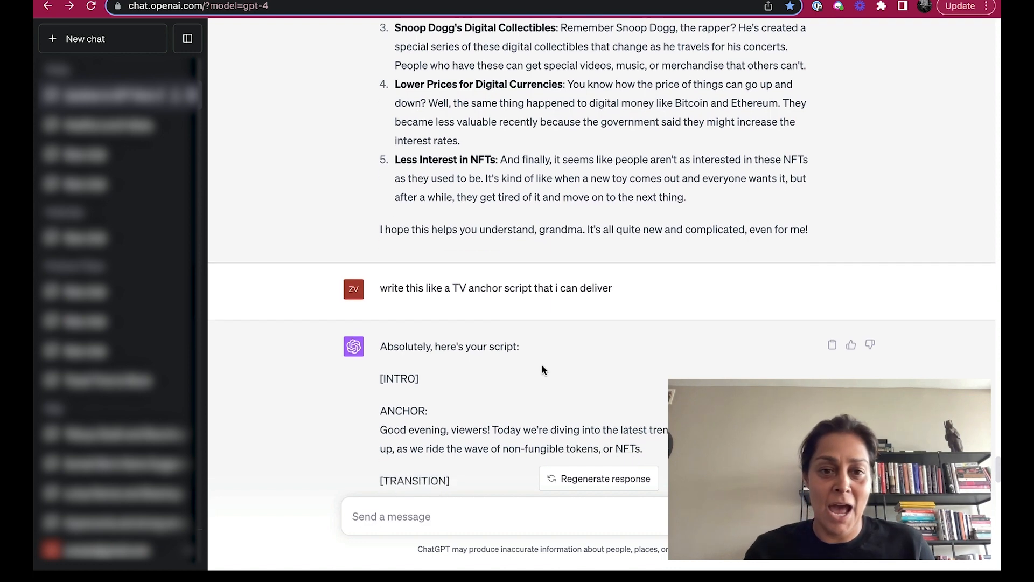
pyautogui.scroll(-3)
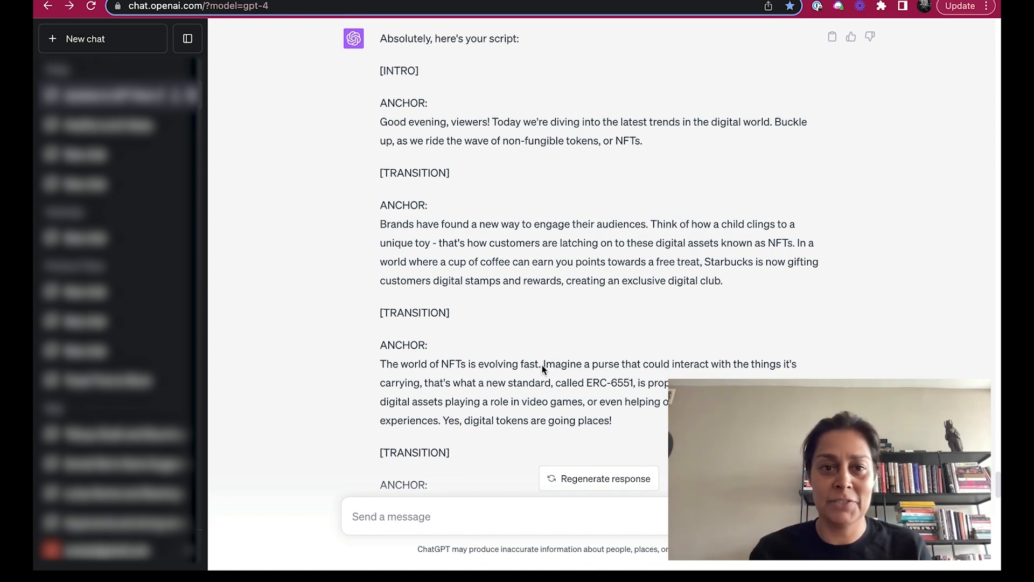
pyautogui.scroll(-3)
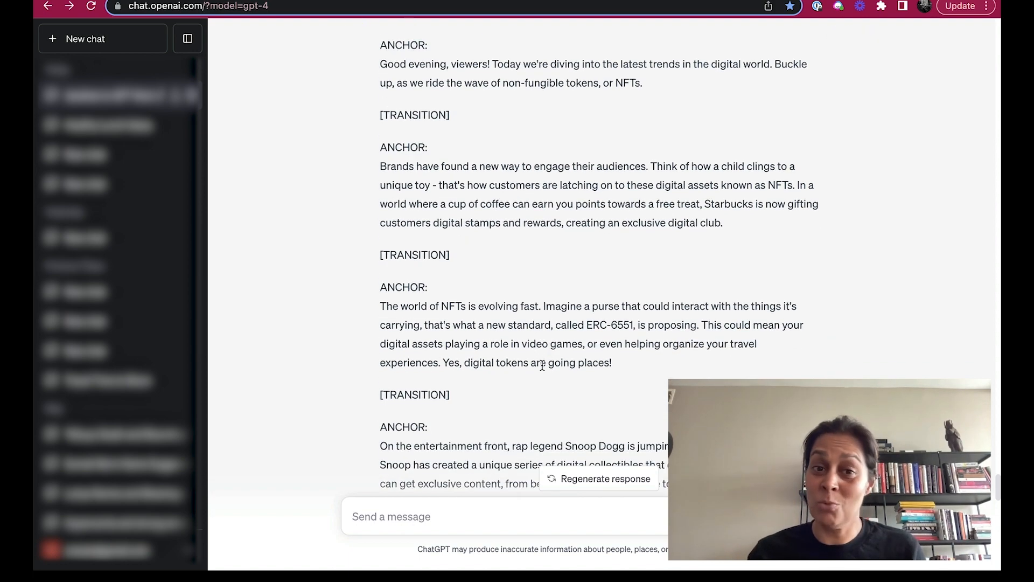
pyautogui.scroll(-3)
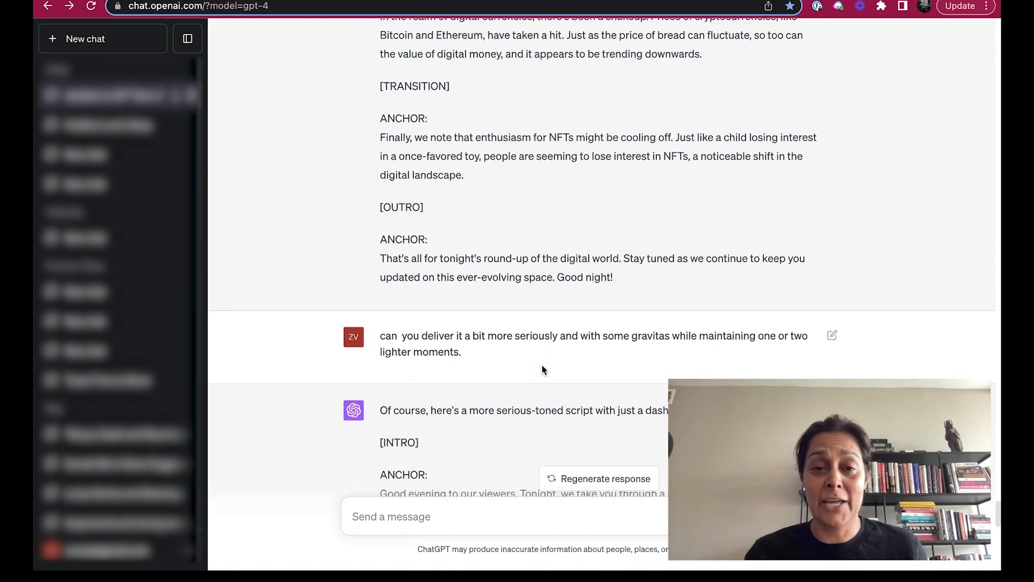
# Read the serious-toned script as it generates, past Starbucks' Odyssey and ERC-6551.
pyautogui.scroll(-3)
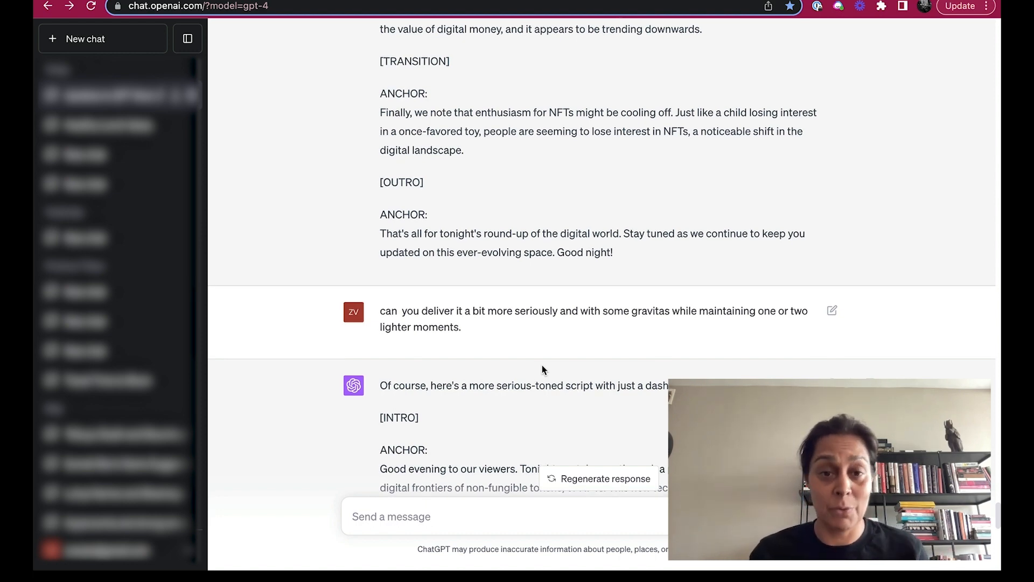
pyautogui.scroll(-3)
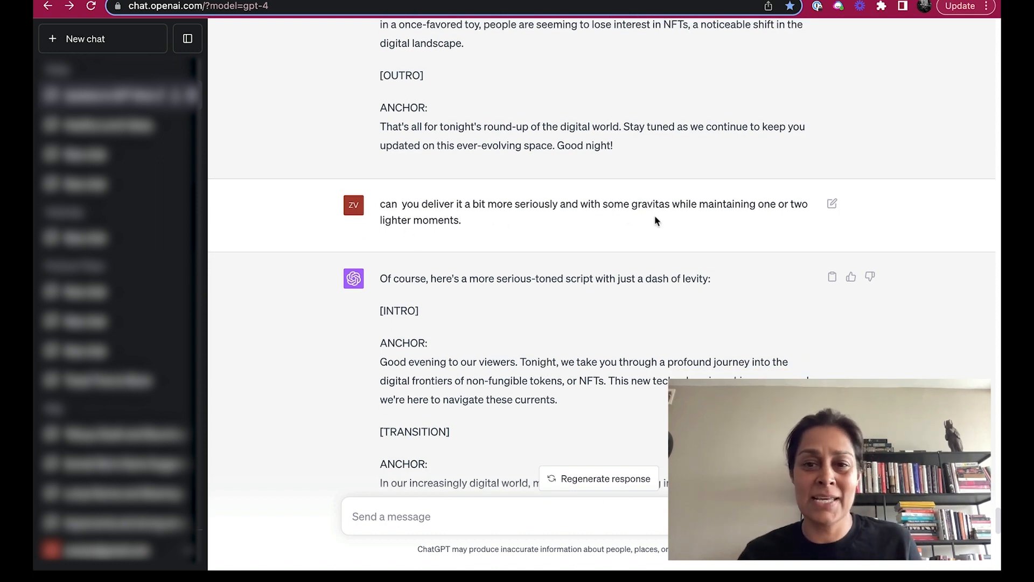
pyautogui.moveTo(658, 220)
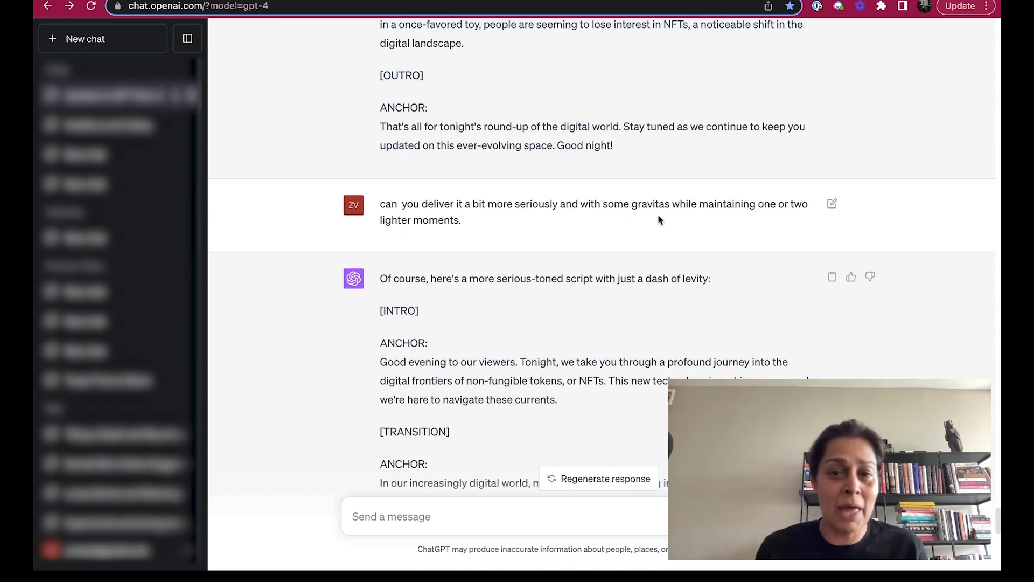
pyautogui.scroll(-3)
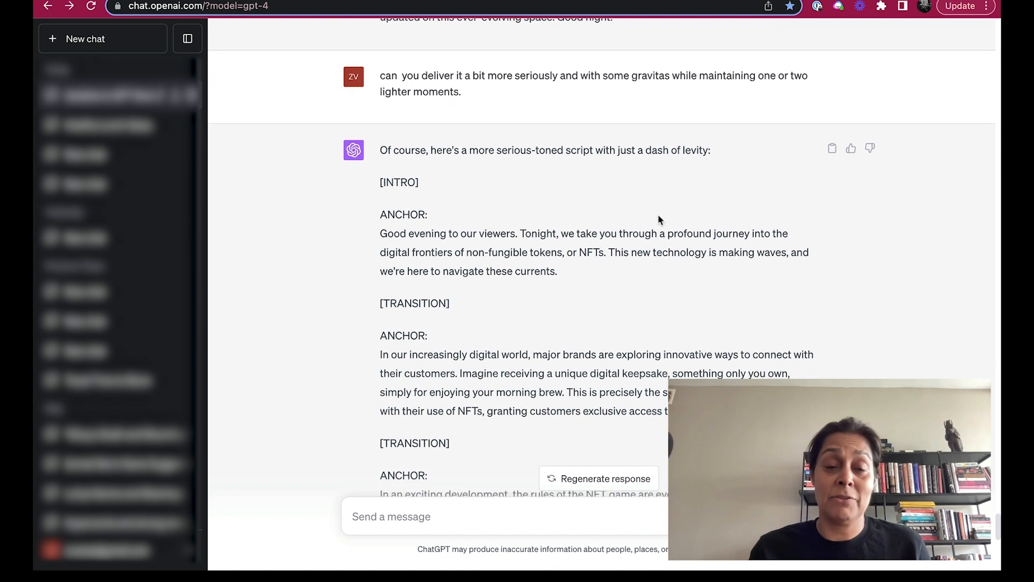
pyautogui.scroll(-3)
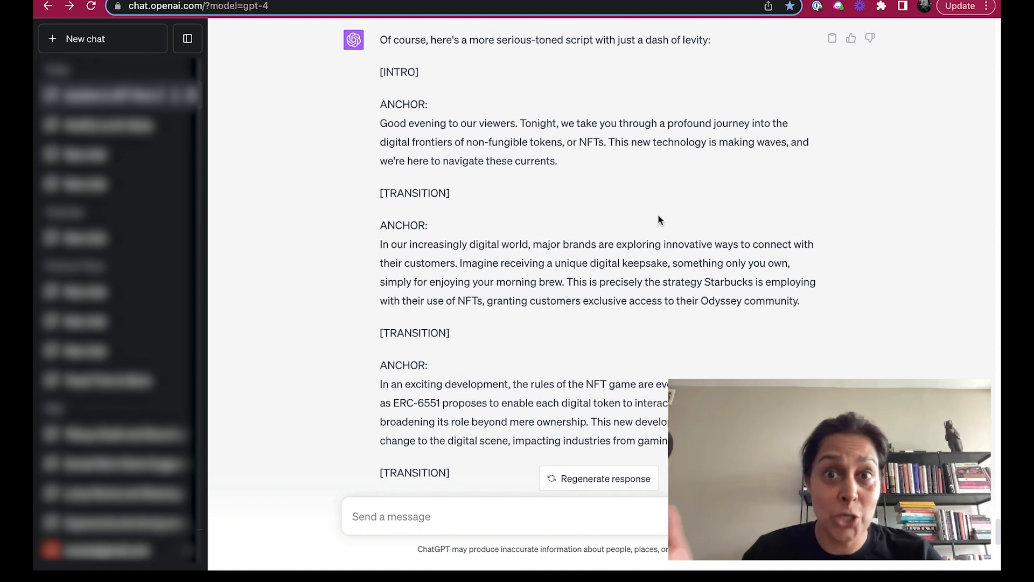
pyautogui.scroll(-3)
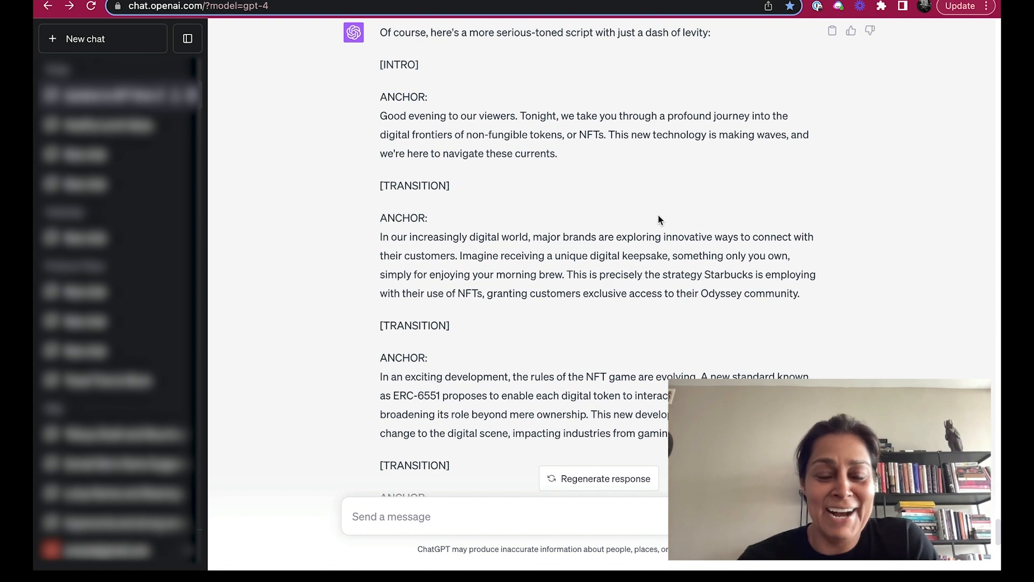
pyautogui.scroll(-3)
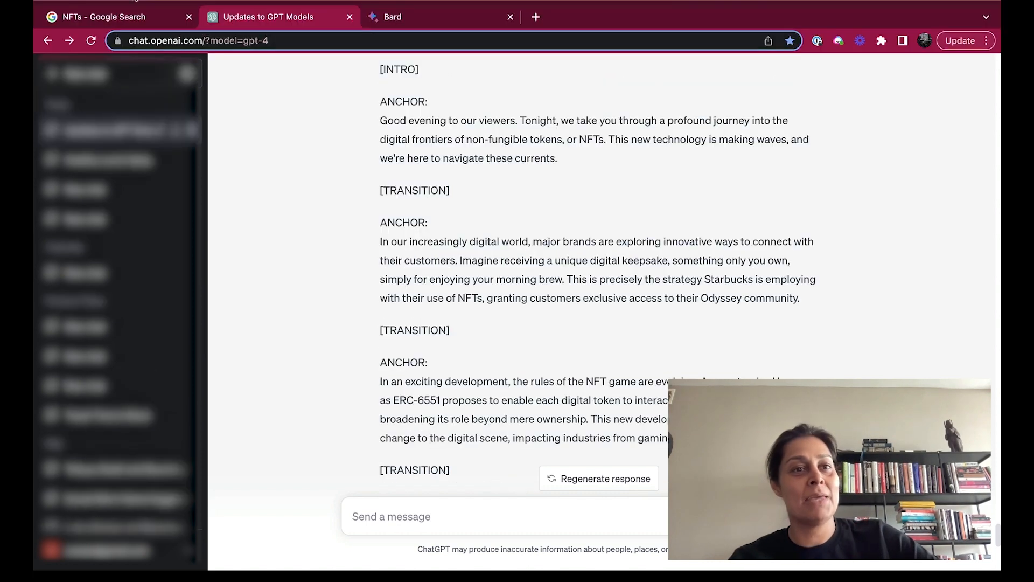
# Glance at the Investor's Business Daily article on Bitcoin at $25,000, then return to ChatGPT.
pyautogui.click(118, 17)
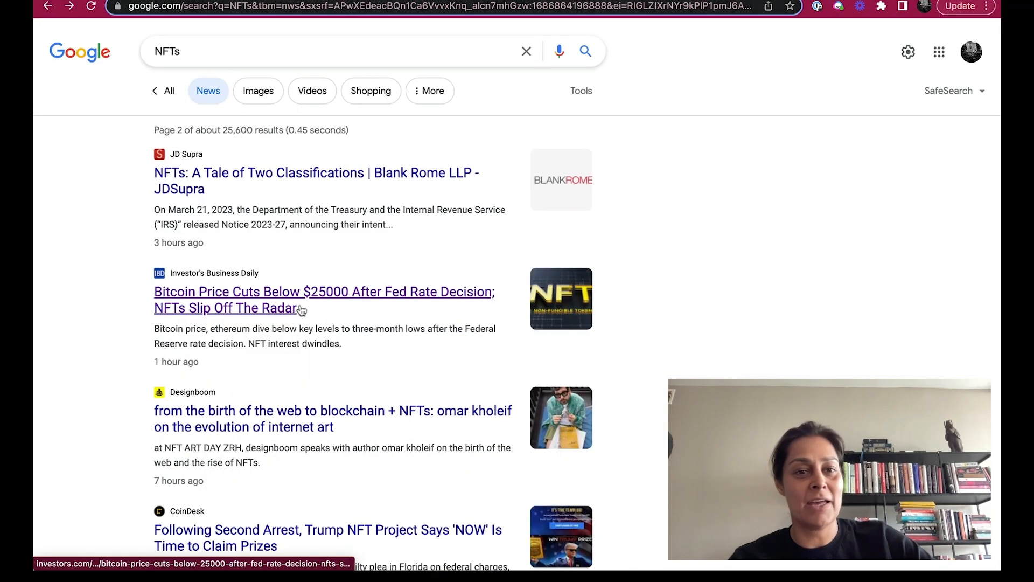
pyautogui.click(324, 299)
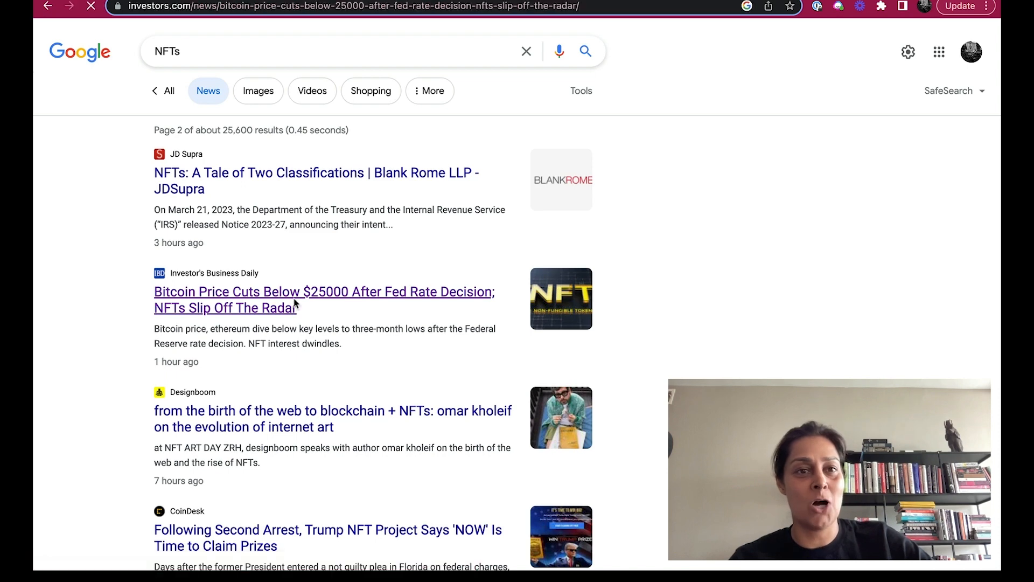
pyautogui.click(322, 299)
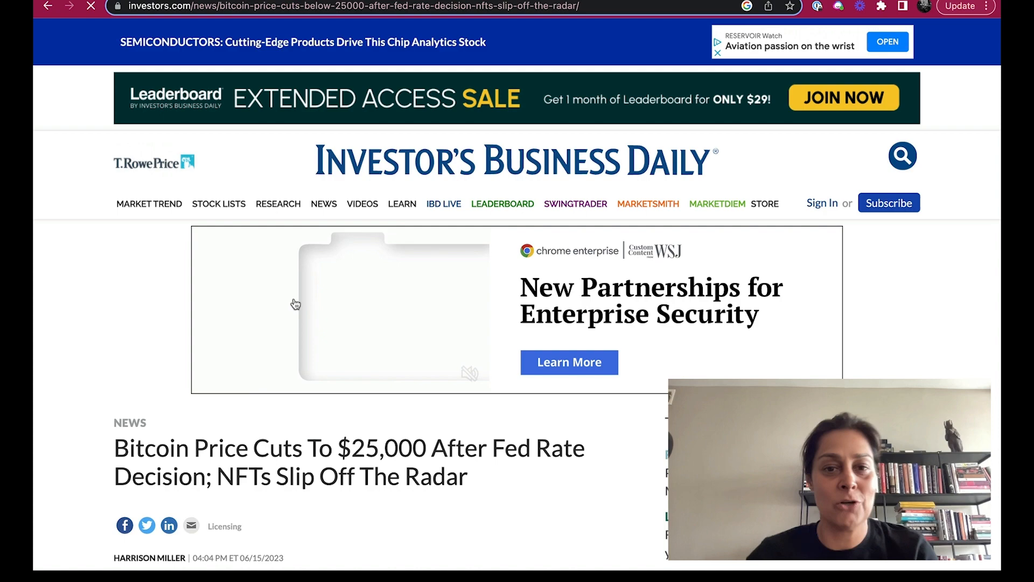
pyautogui.scroll(-3)
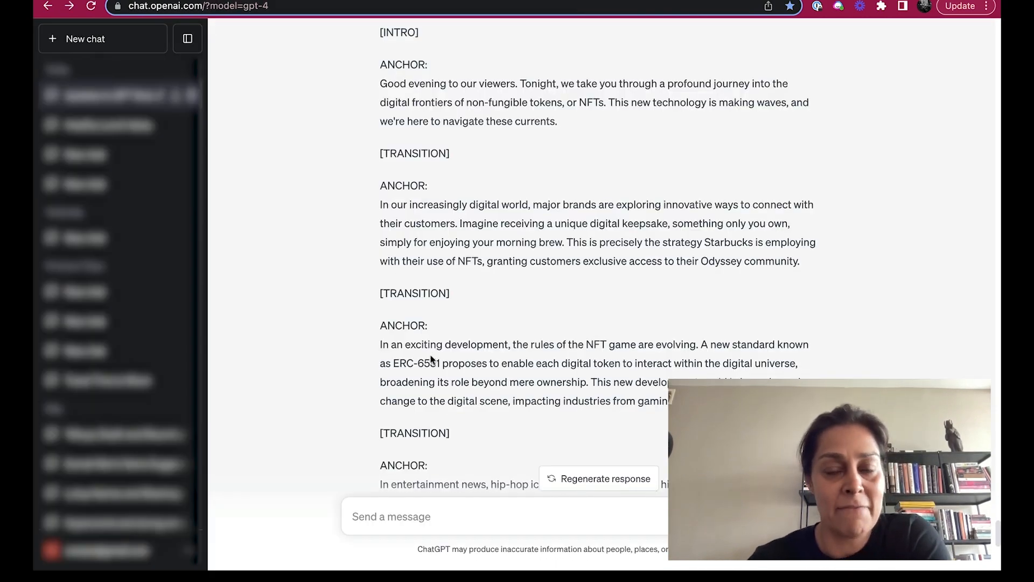
pyautogui.scroll(-3)
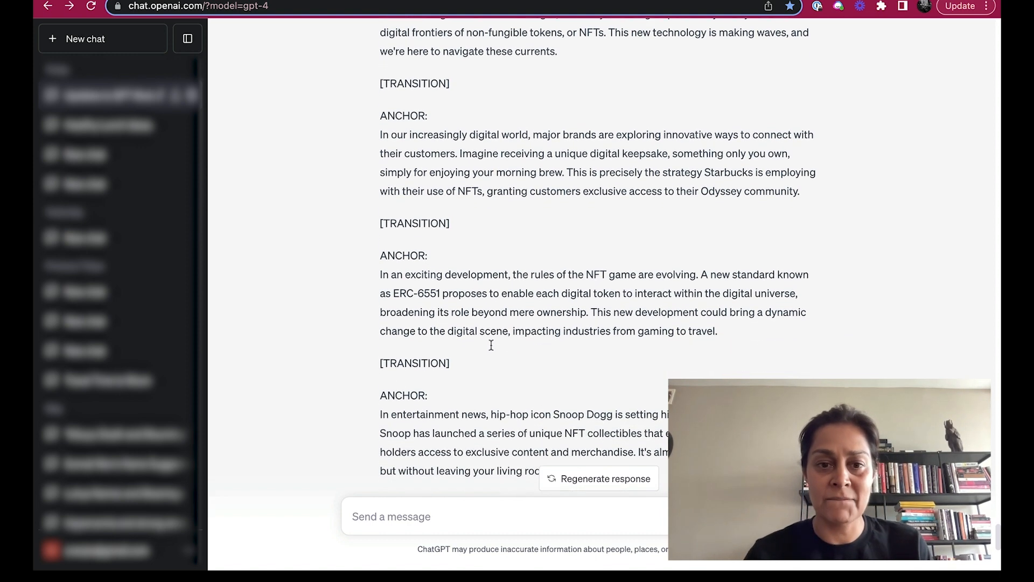
pyautogui.scroll(-3)
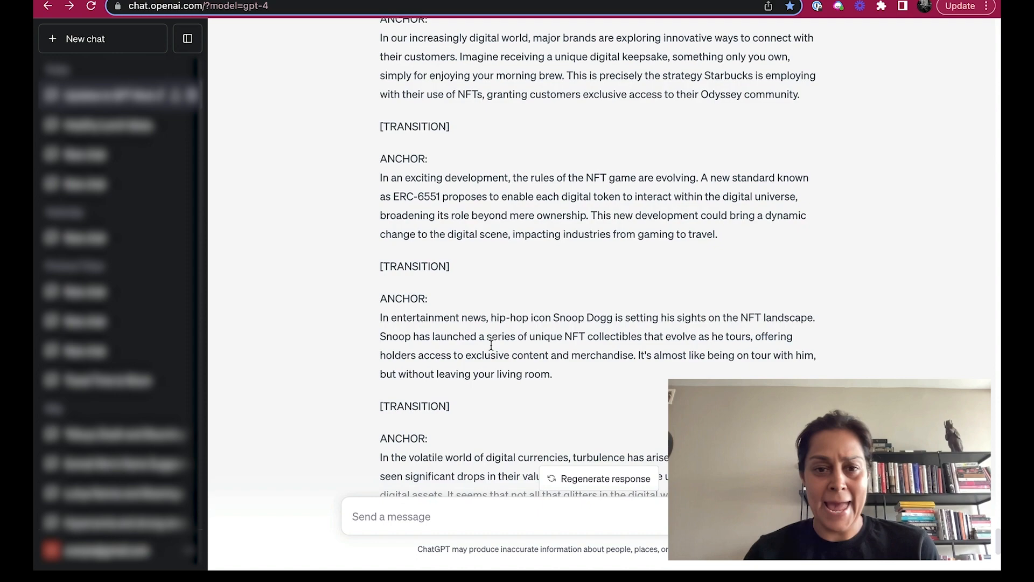
pyautogui.scroll(-3)
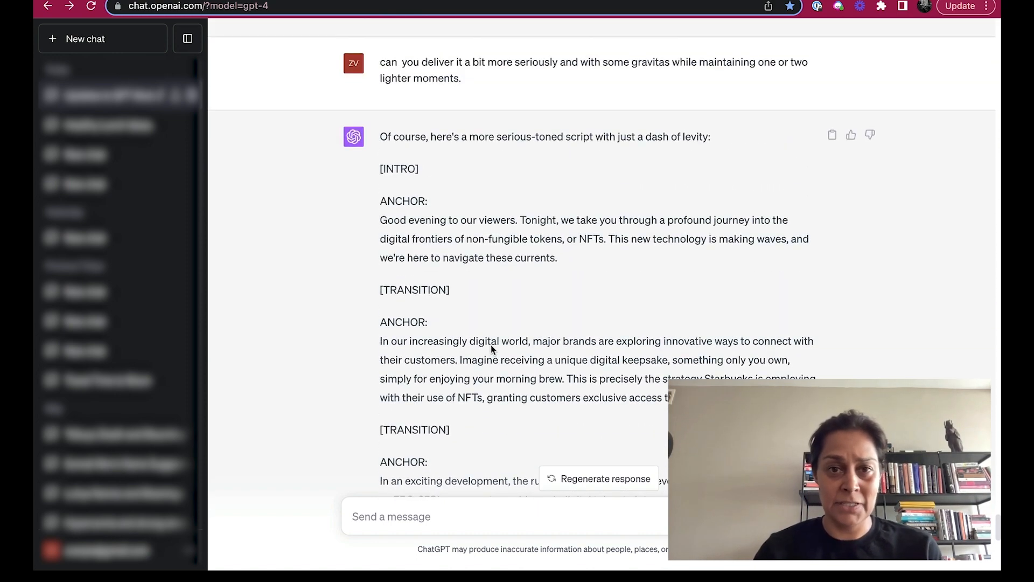
pyautogui.scroll(-3)
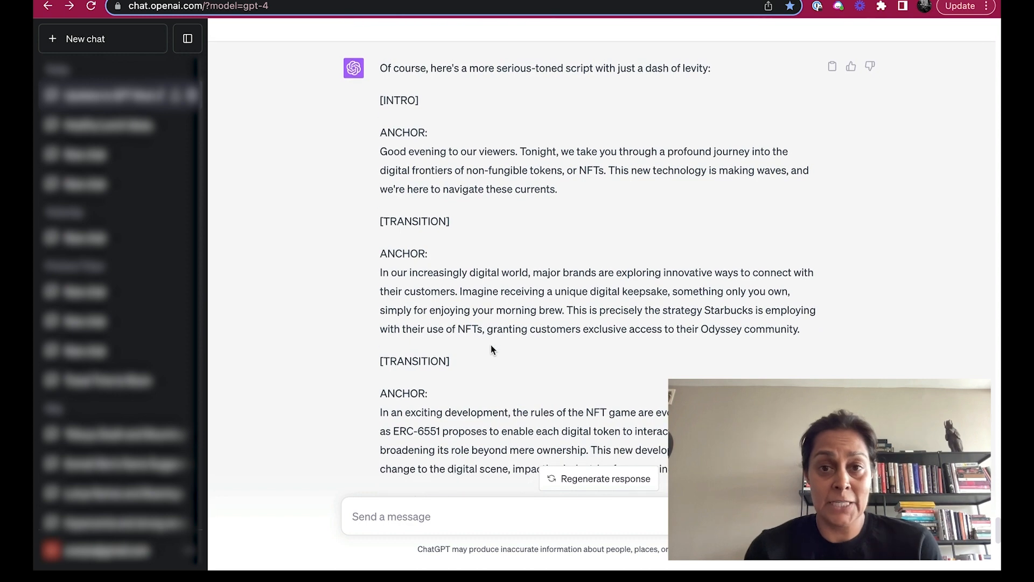
pyautogui.scroll(-3)
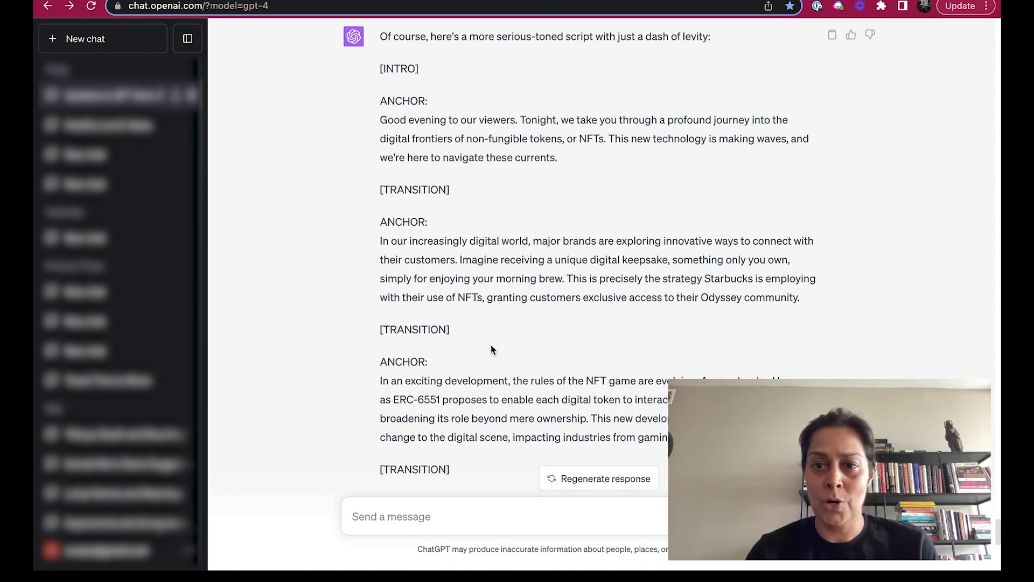
pyautogui.scroll(-3)
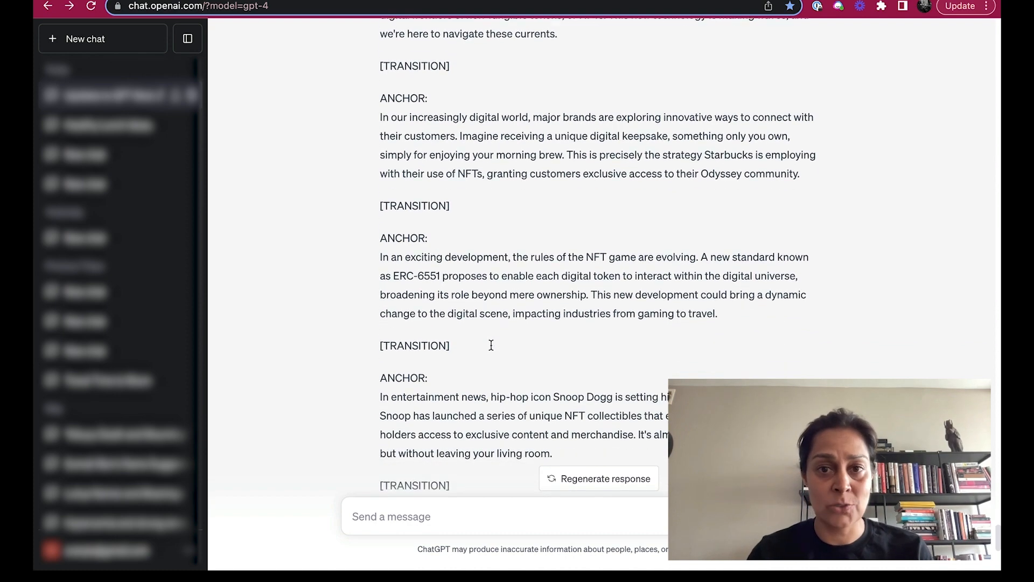
pyautogui.scroll(-3)
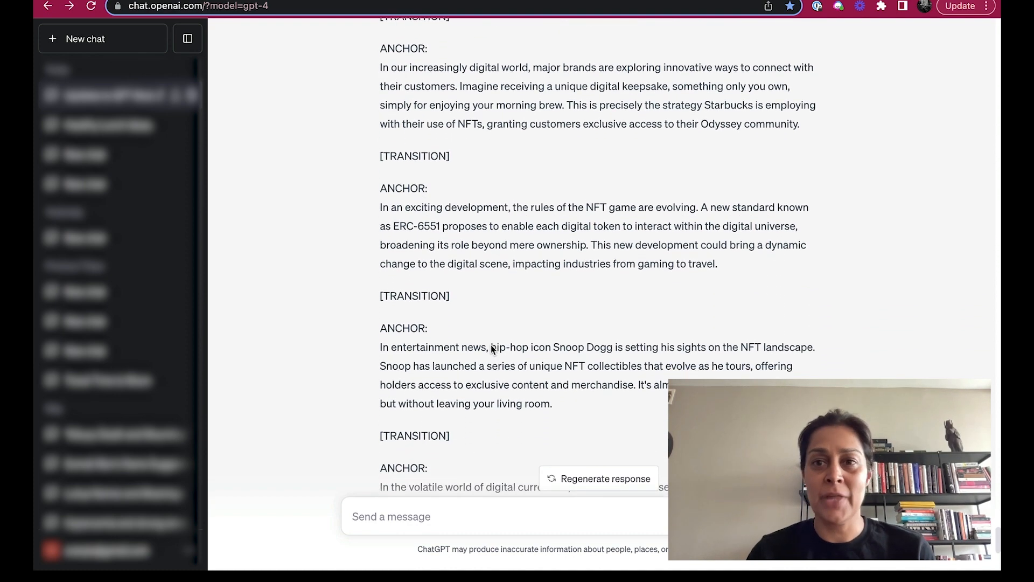
pyautogui.scroll(-3)
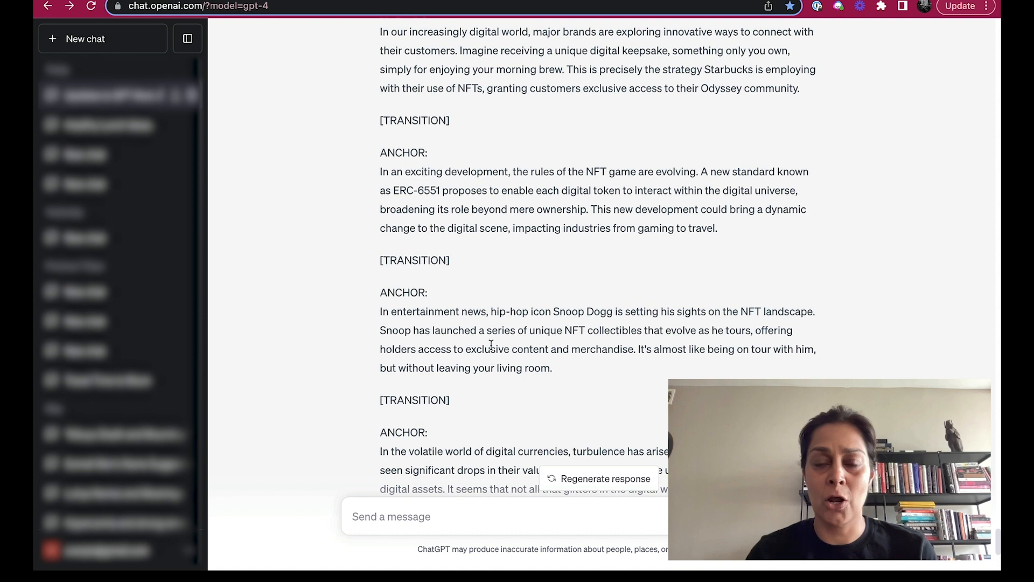
pyautogui.scroll(-3)
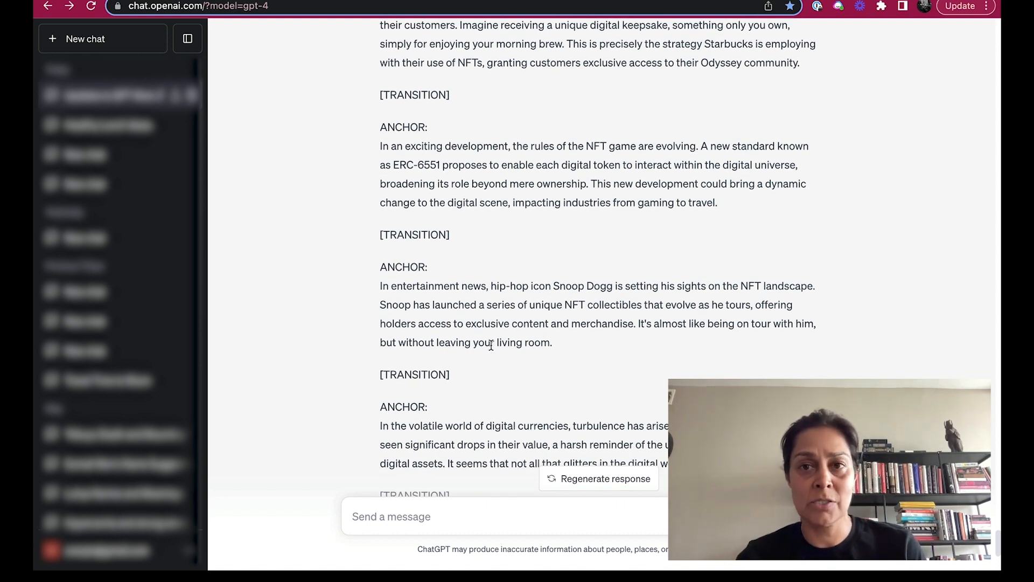
pyautogui.scroll(-3)
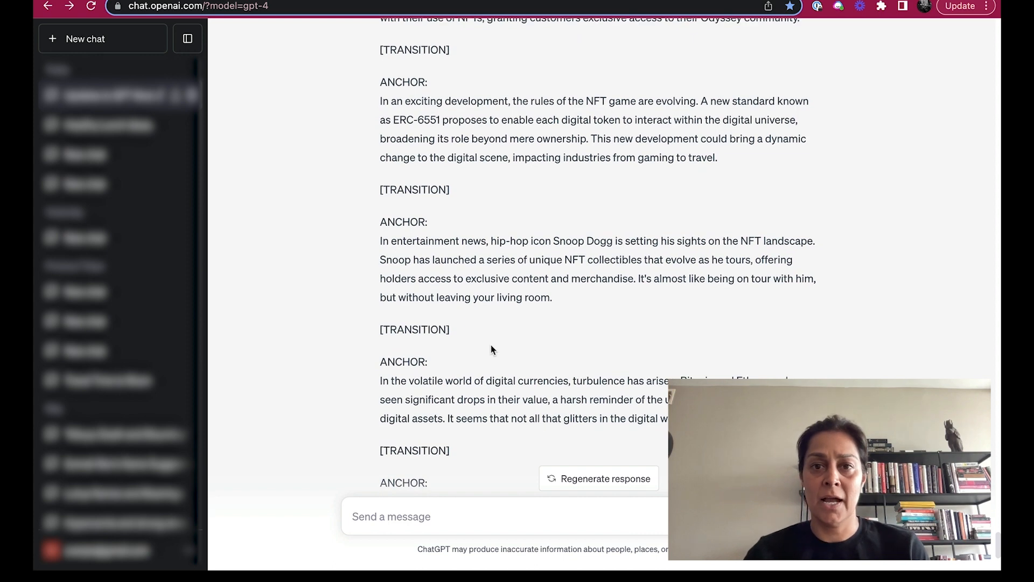
pyautogui.scroll(-3)
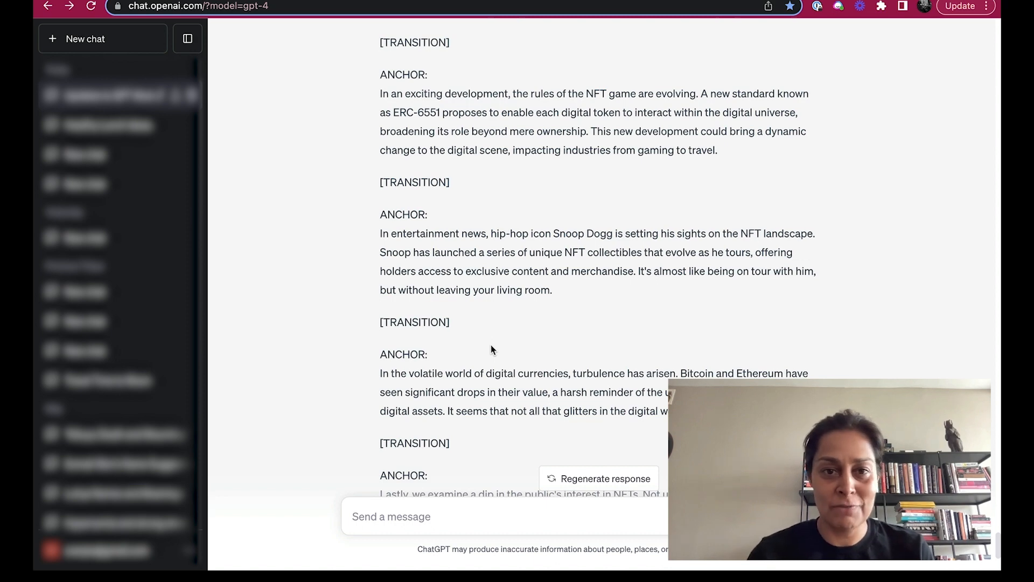
pyautogui.scroll(-3)
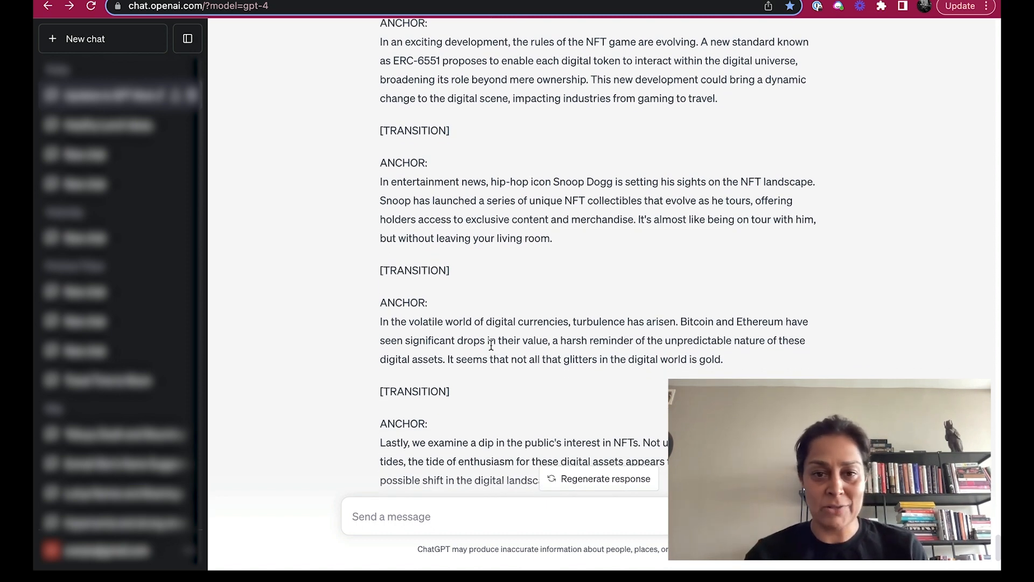
pyautogui.scroll(-3)
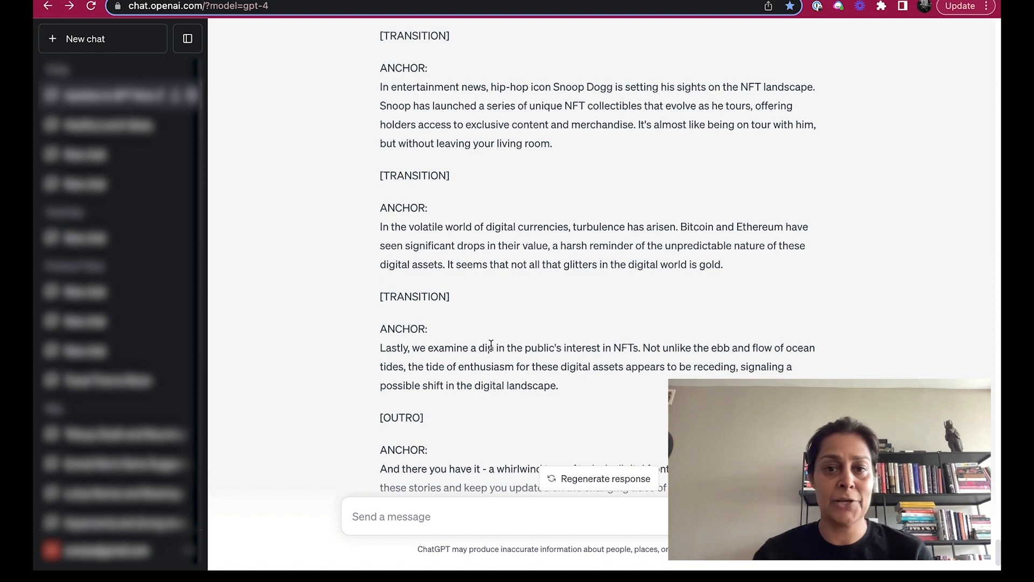
pyautogui.scroll(-3)
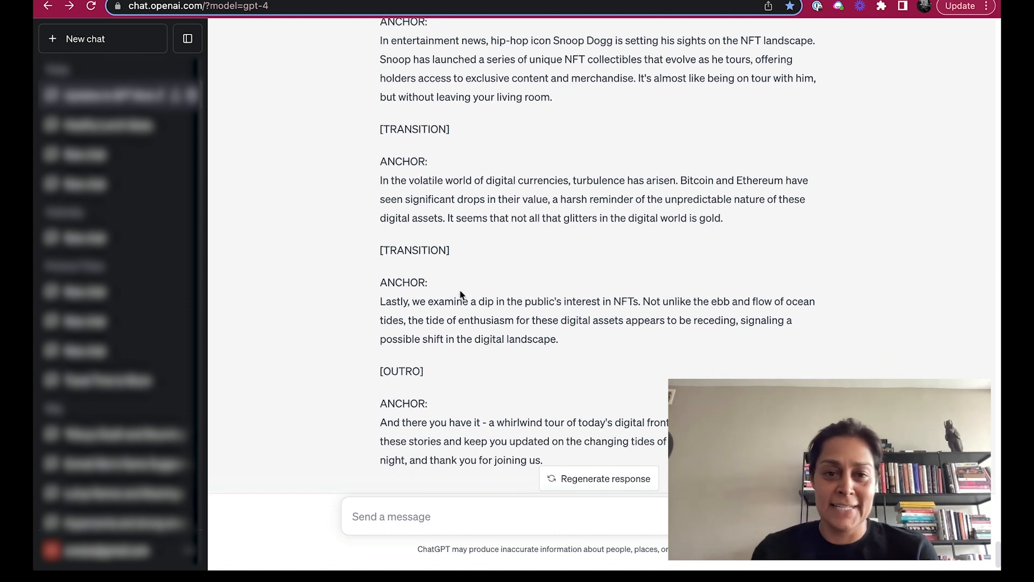
pyautogui.scroll(-3)
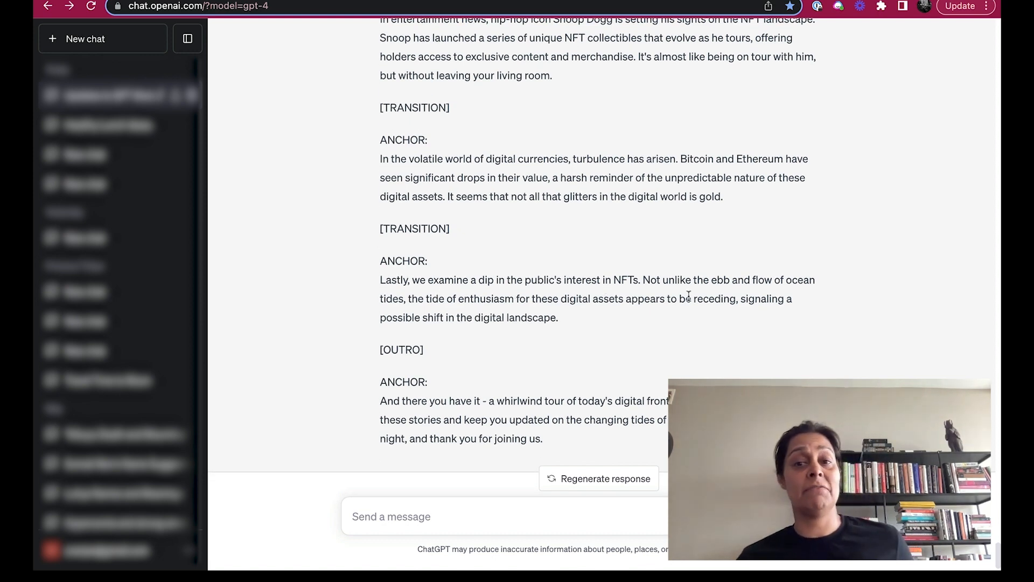
pyautogui.moveTo(653, 330)
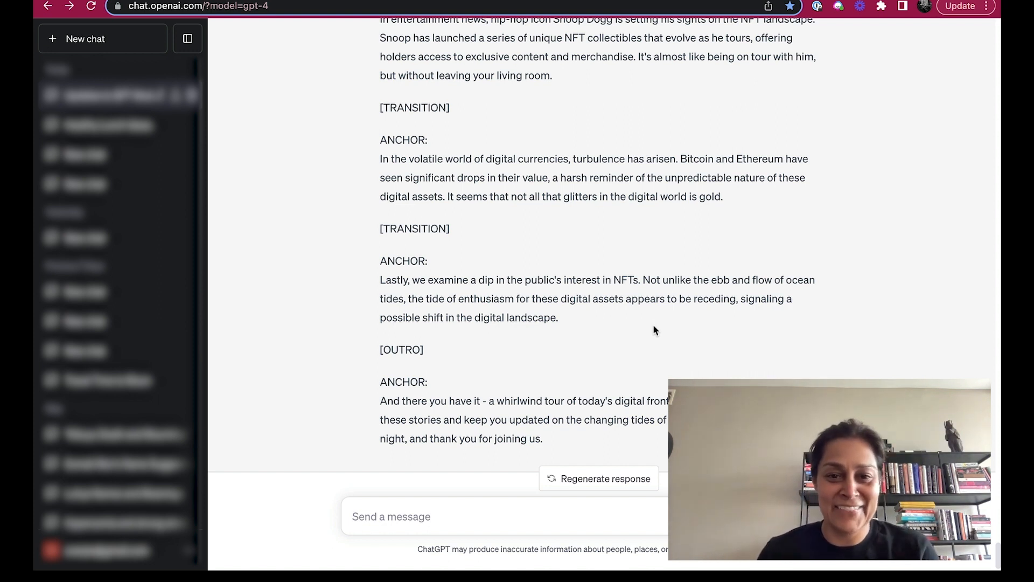
pyautogui.moveTo(636, 326)
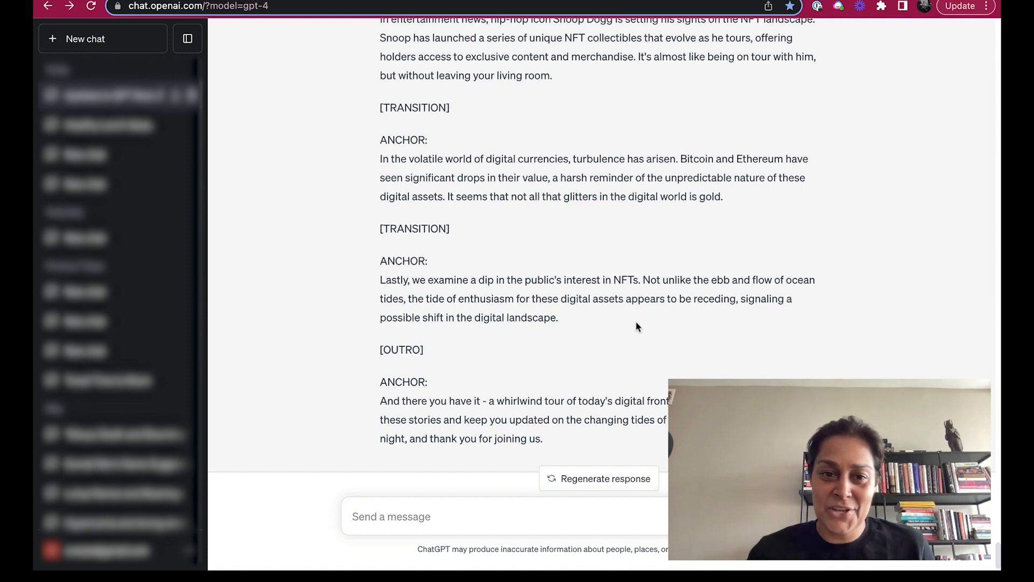
pyautogui.scroll(-3)
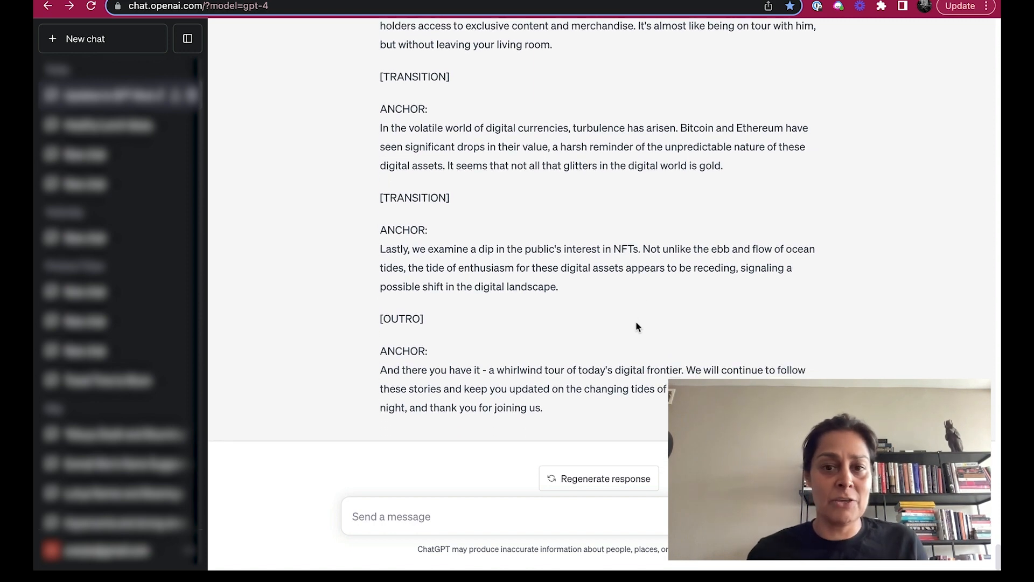
pyautogui.moveTo(487, 369); pyautogui.dragTo(684, 369)
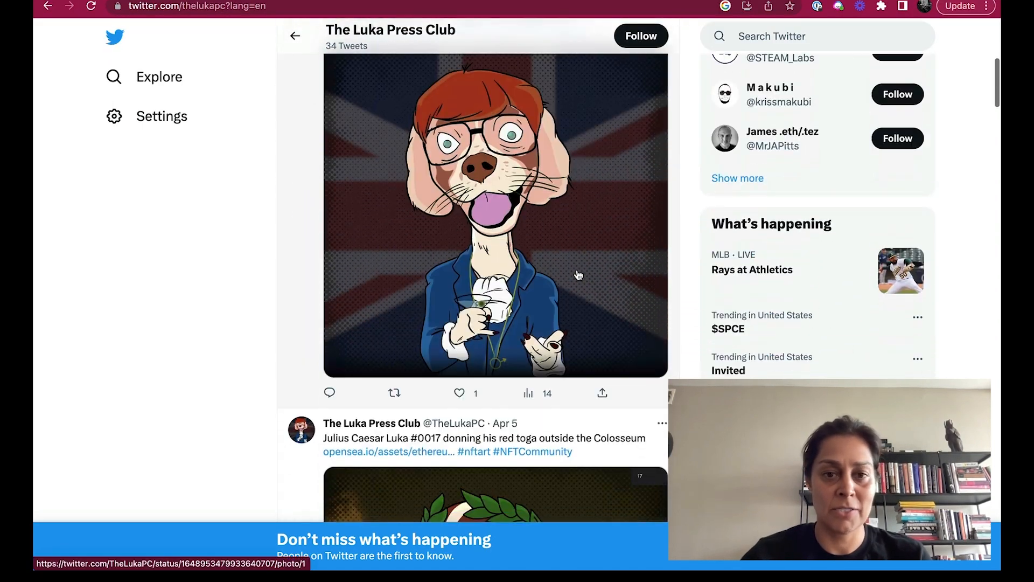
# Follow the opensea.io link in The Luka Press Club's Twitter bio.
pyautogui.scroll(-3)
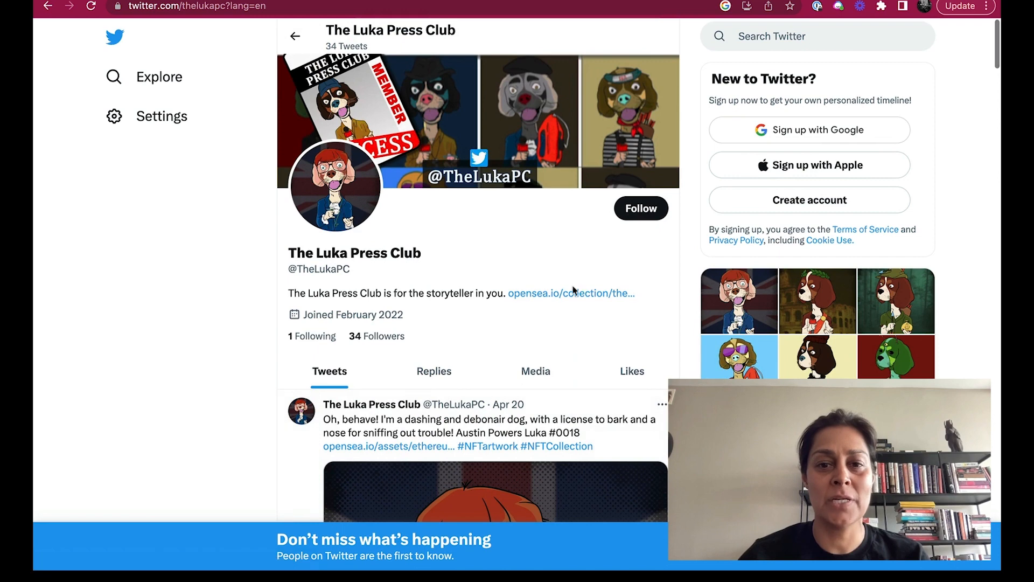
pyautogui.click(570, 293)
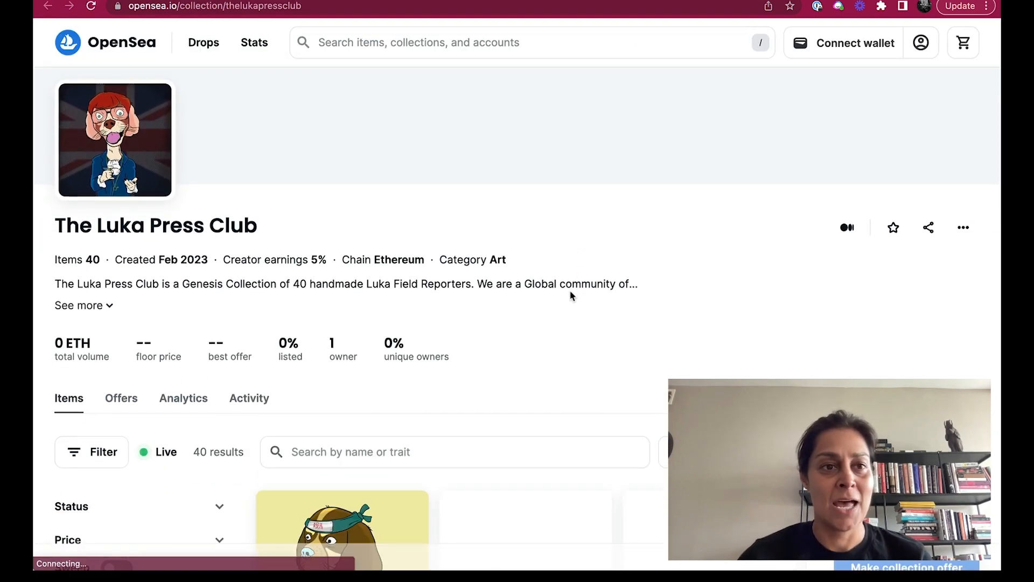
# Look over the 40-item grid, including ArrowHead #0006 and Astronaut #0037.
pyautogui.scroll(-3)
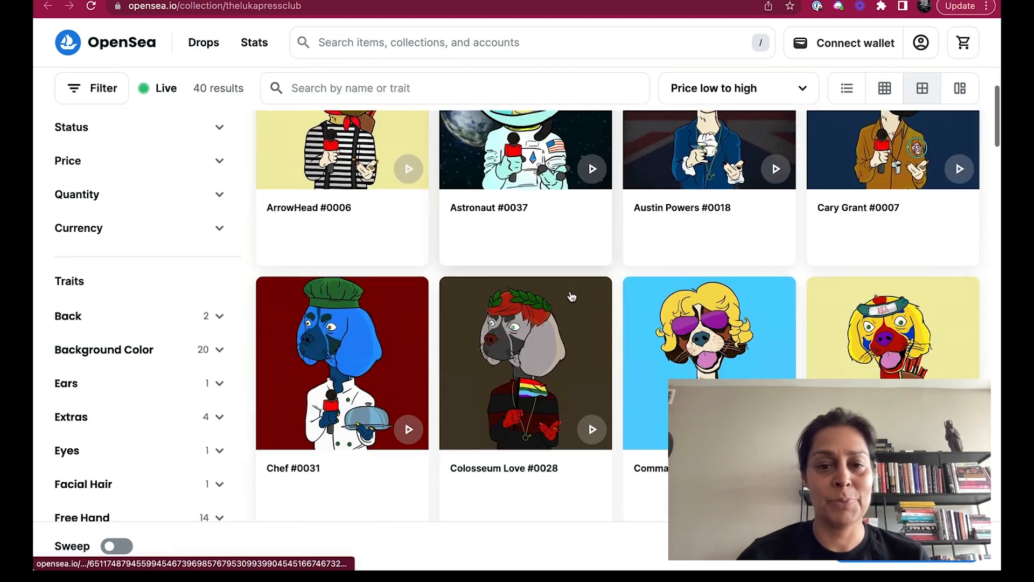
pyautogui.scroll(-3)
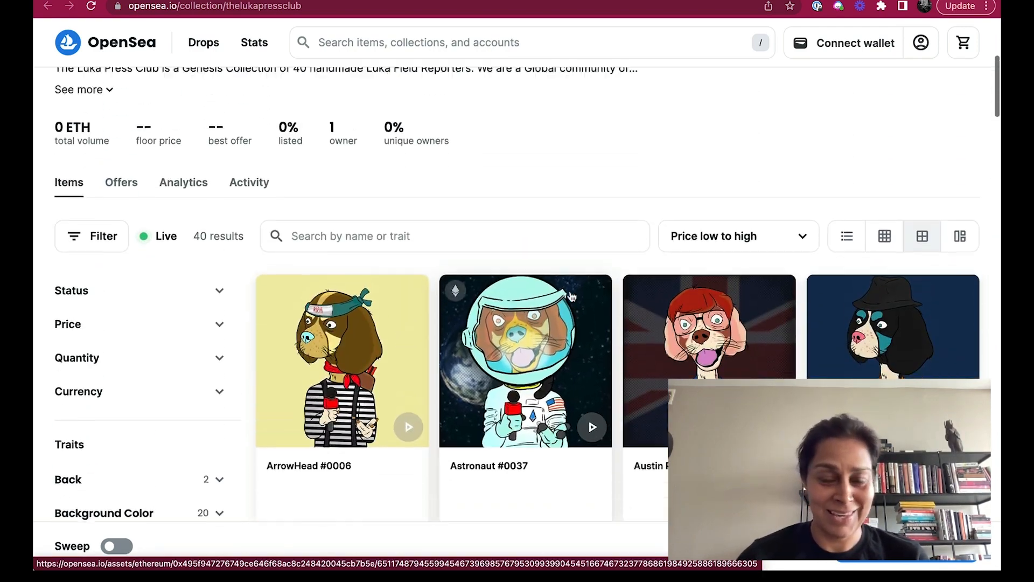
pyautogui.scroll(-3)
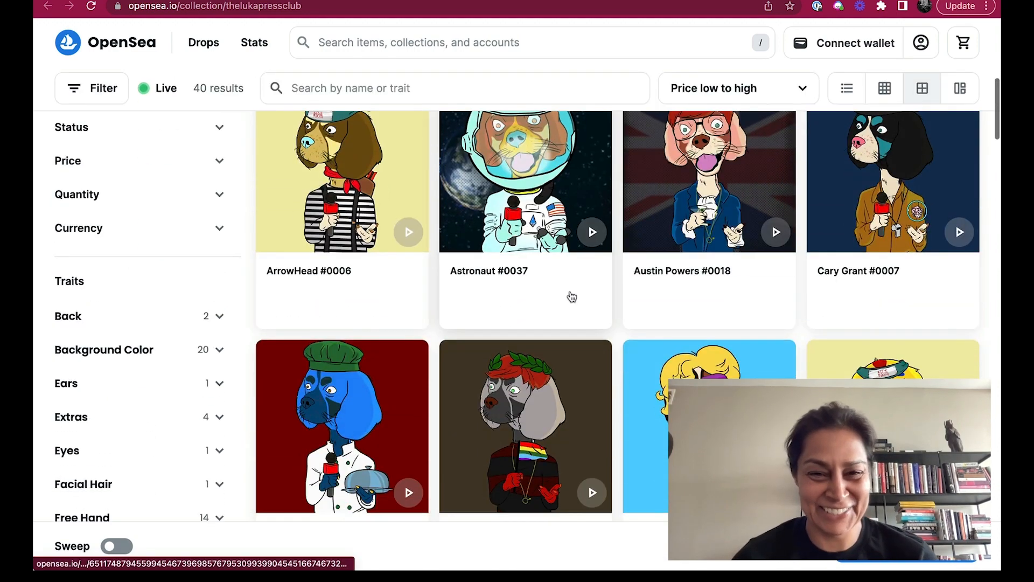
pyautogui.scroll(-3)
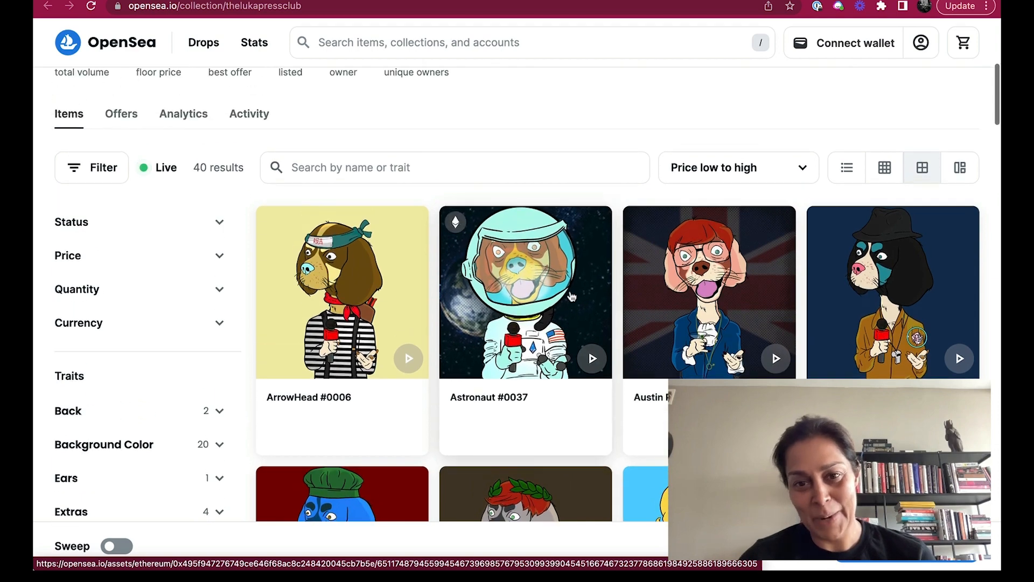
pyautogui.scroll(3)
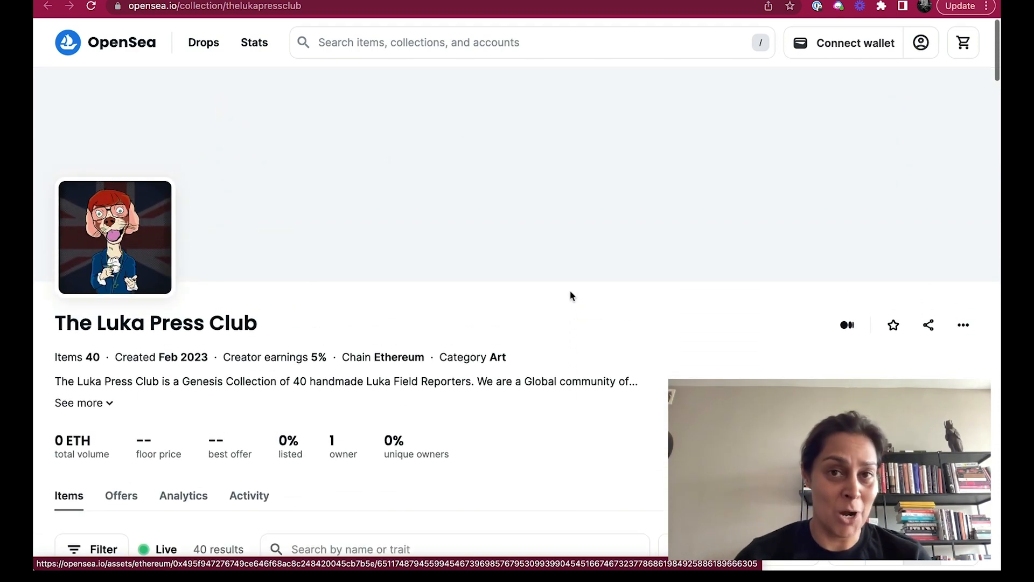
pyautogui.scroll(-3)
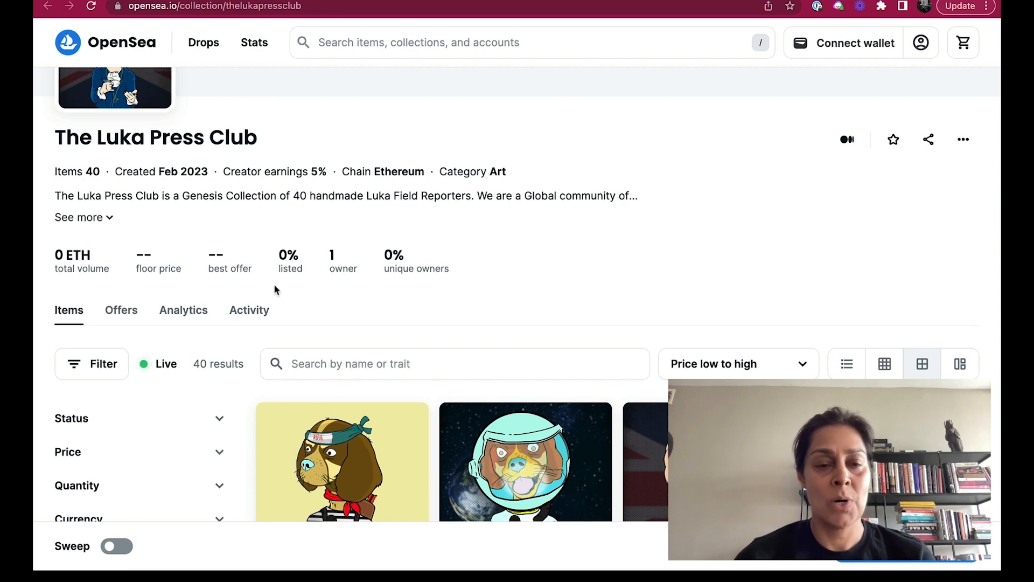
pyautogui.moveTo(343, 311)
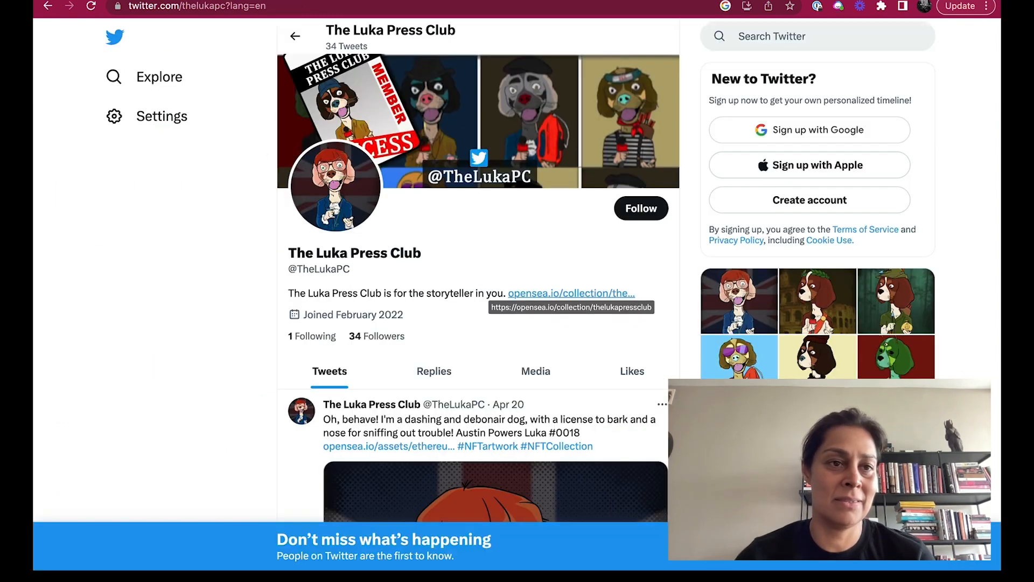
pyautogui.scroll(-3)
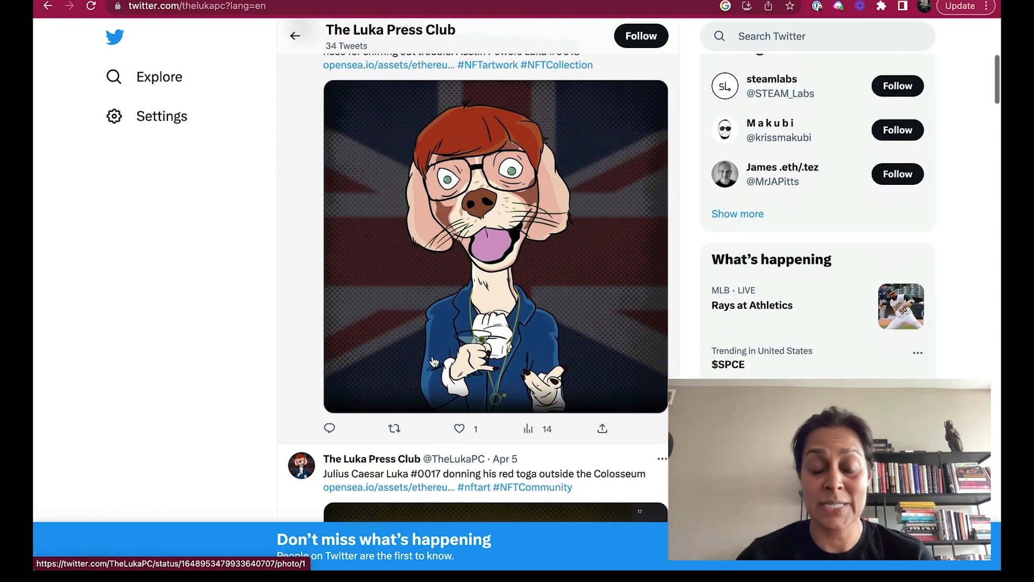
pyautogui.scroll(-3)
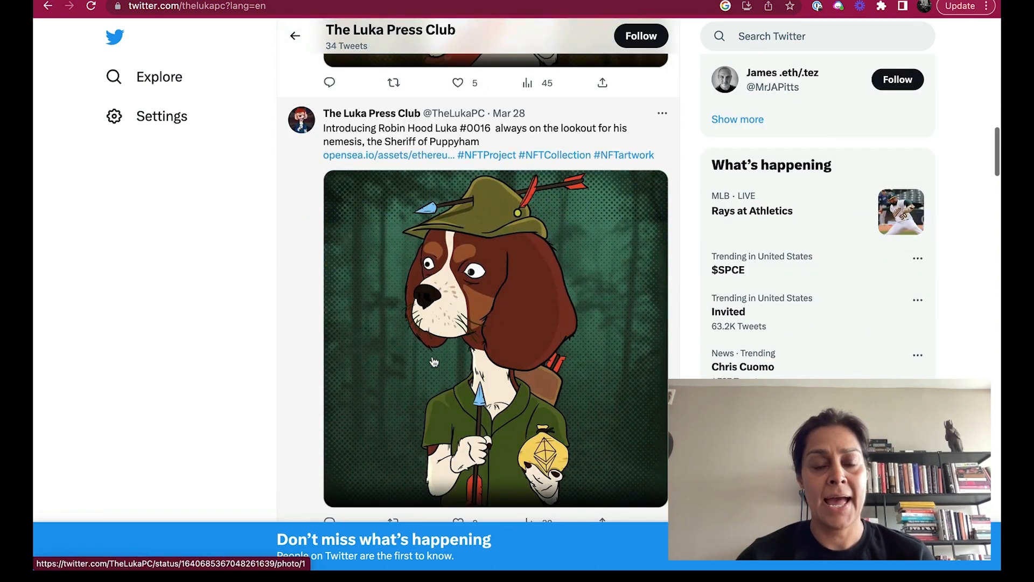
pyautogui.scroll(-3)
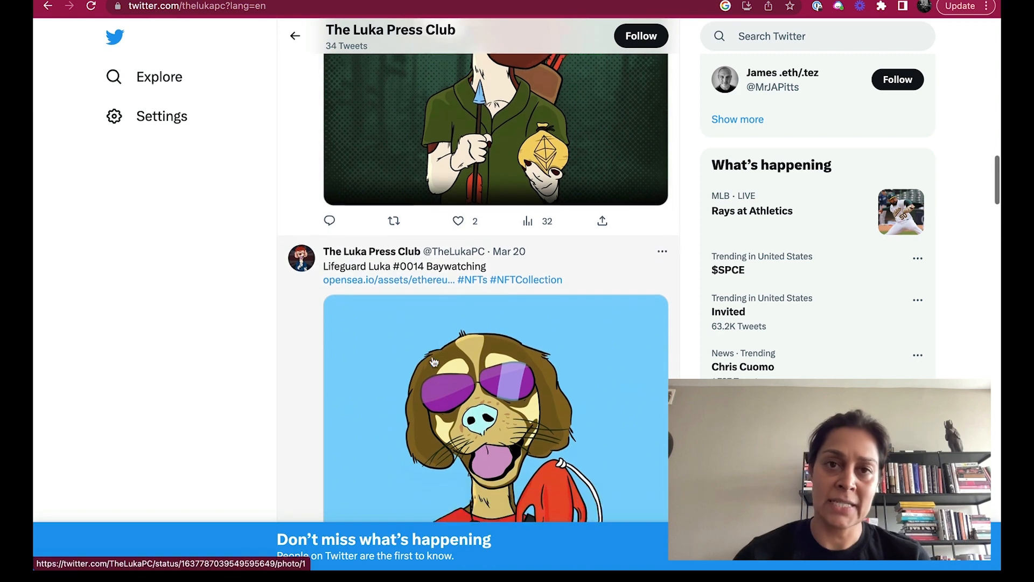
pyautogui.scroll(-3)
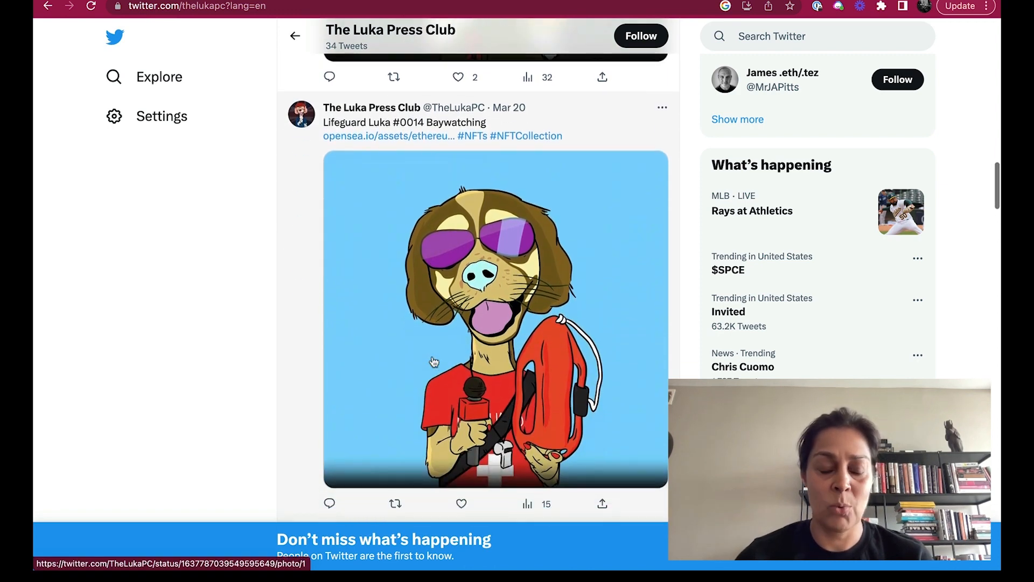
pyautogui.scroll(-3)
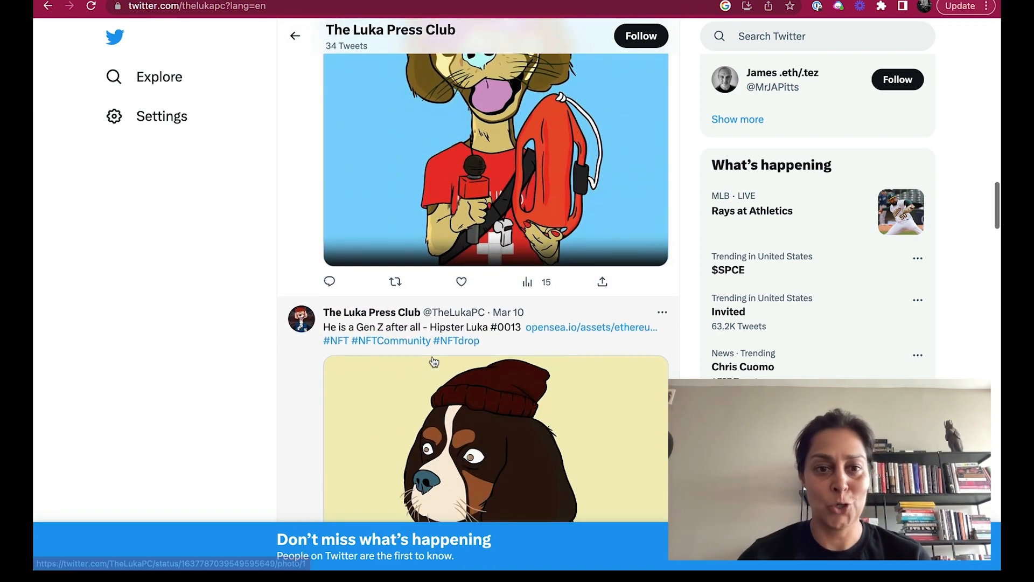
pyautogui.scroll(-3)
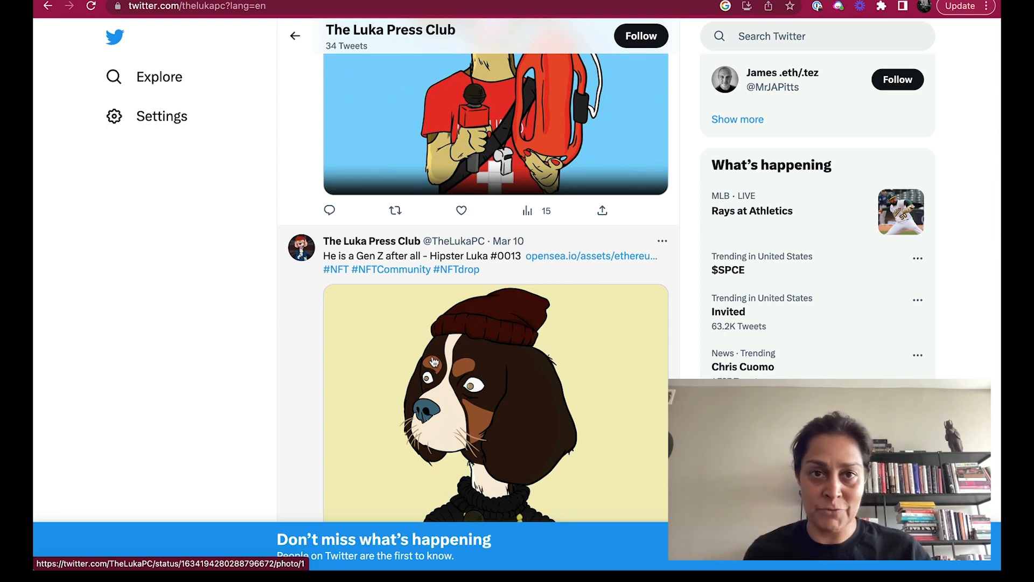
pyautogui.scroll(-3)
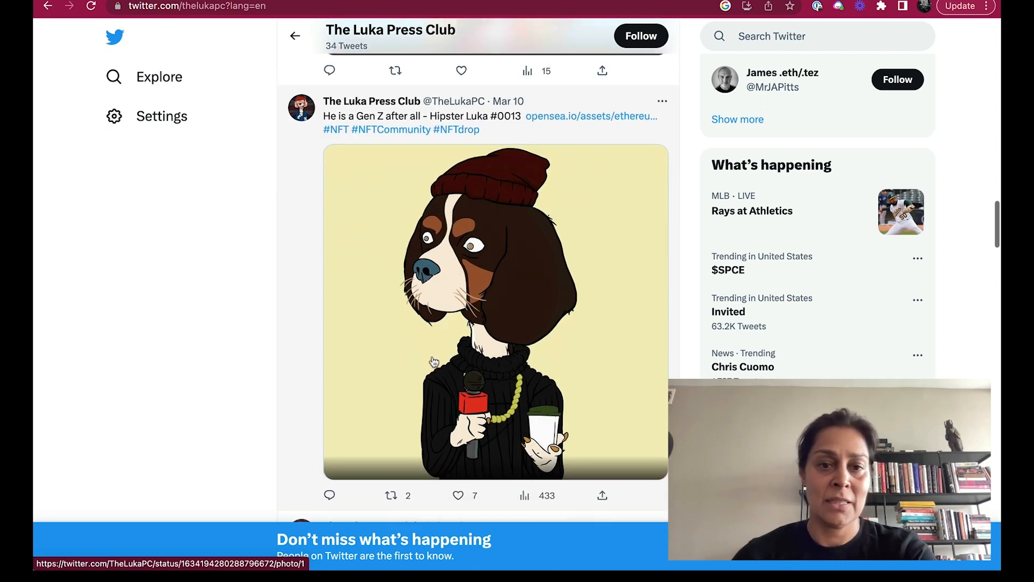
pyautogui.scroll(-3)
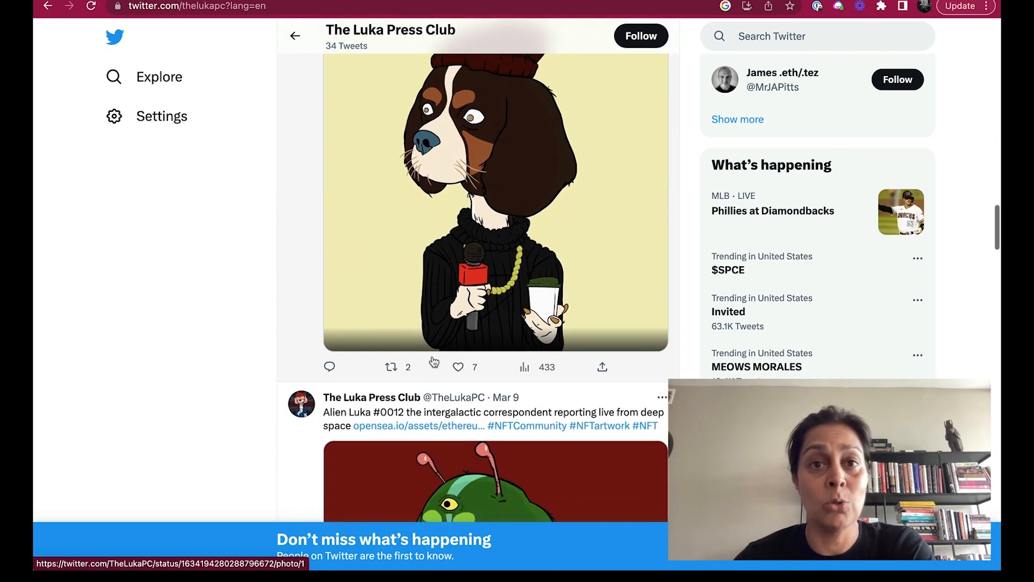
pyautogui.scroll(-3)
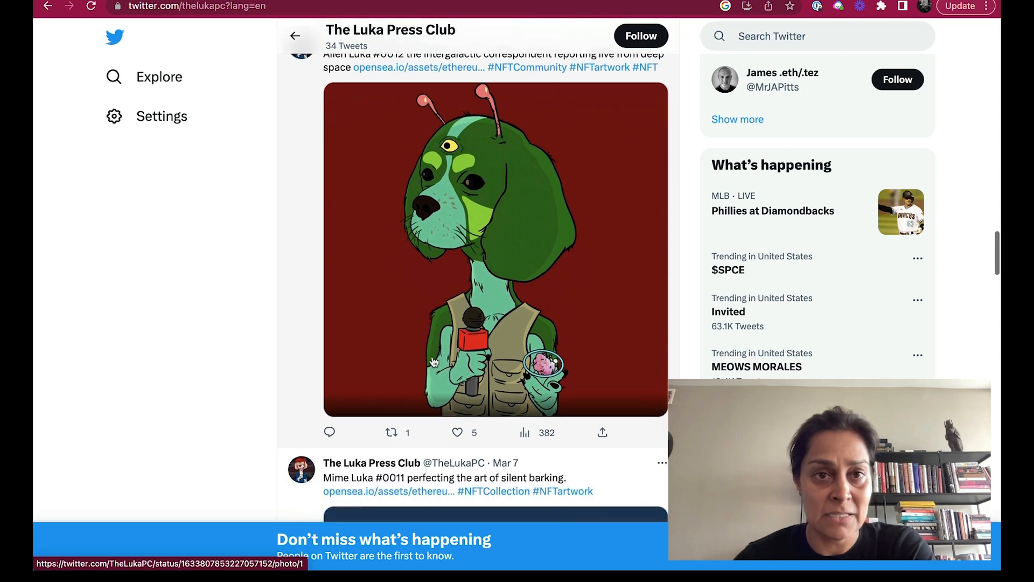
pyautogui.scroll(-3)
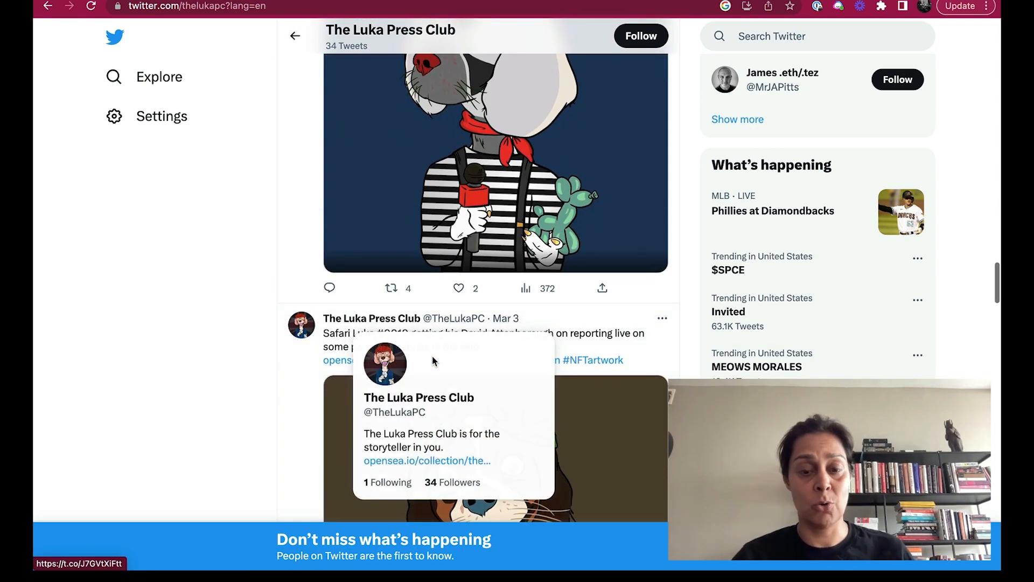
pyautogui.scroll(-3)
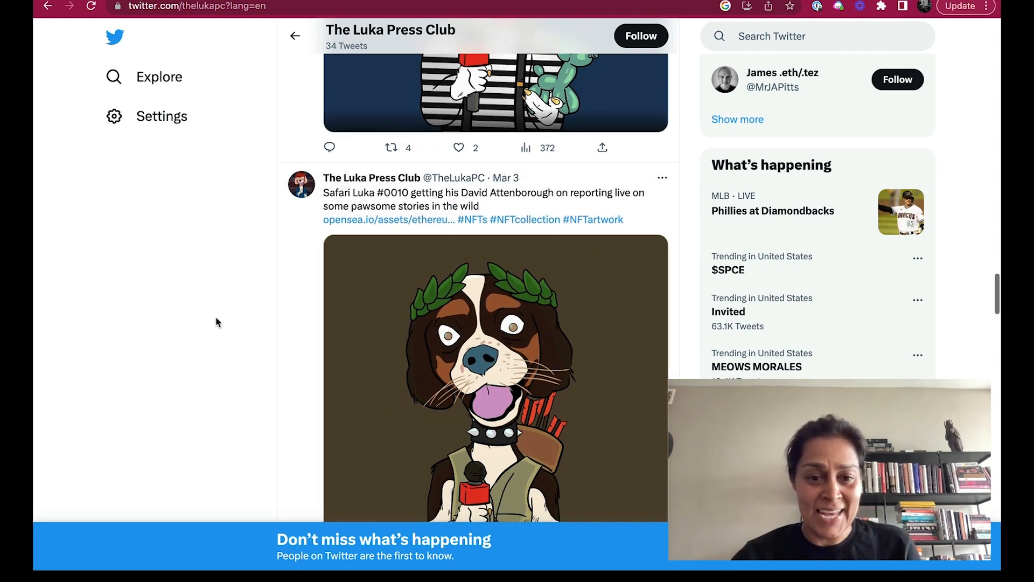
pyautogui.scroll(-3)
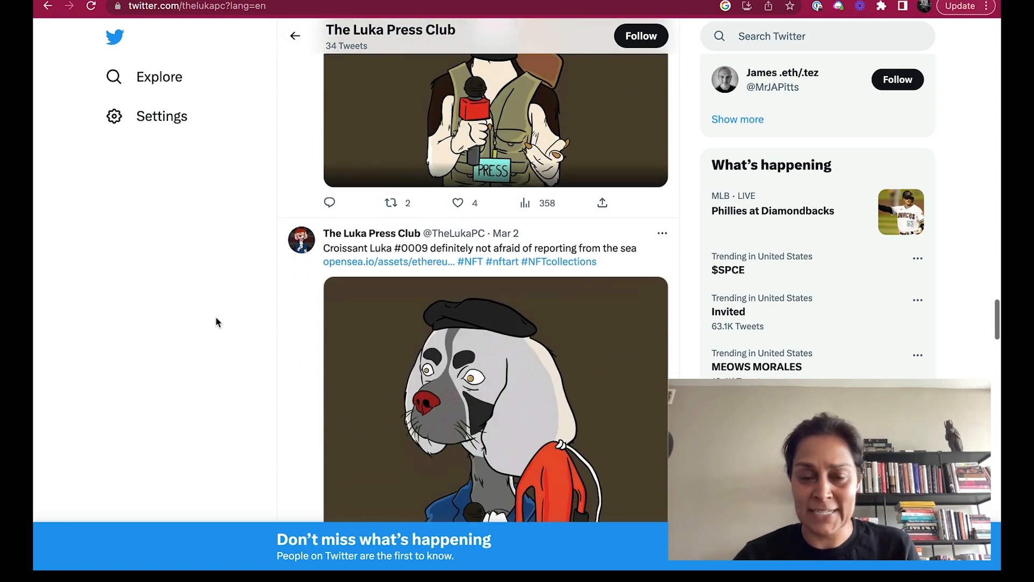
pyautogui.scroll(-3)
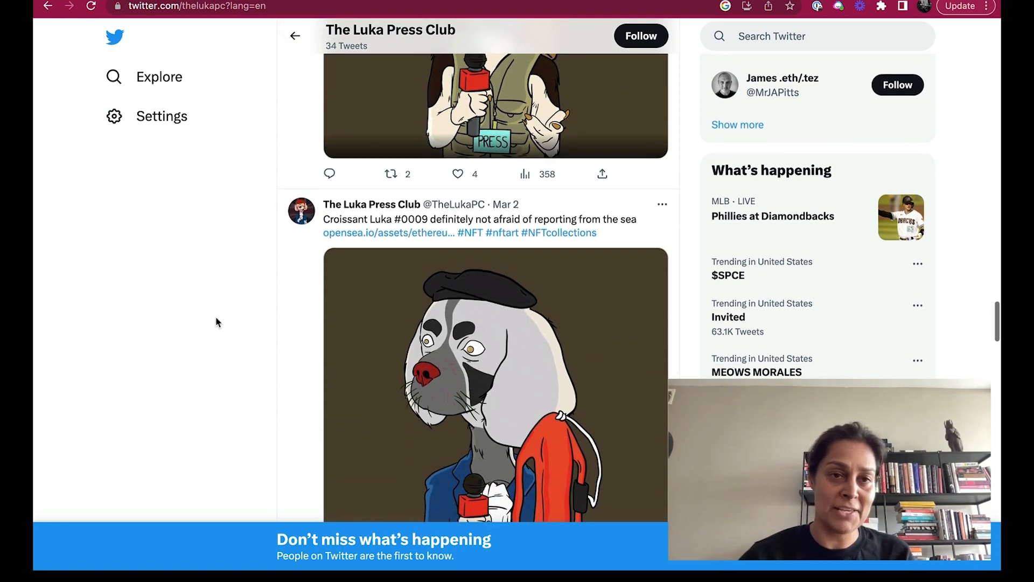
pyautogui.scroll(3)
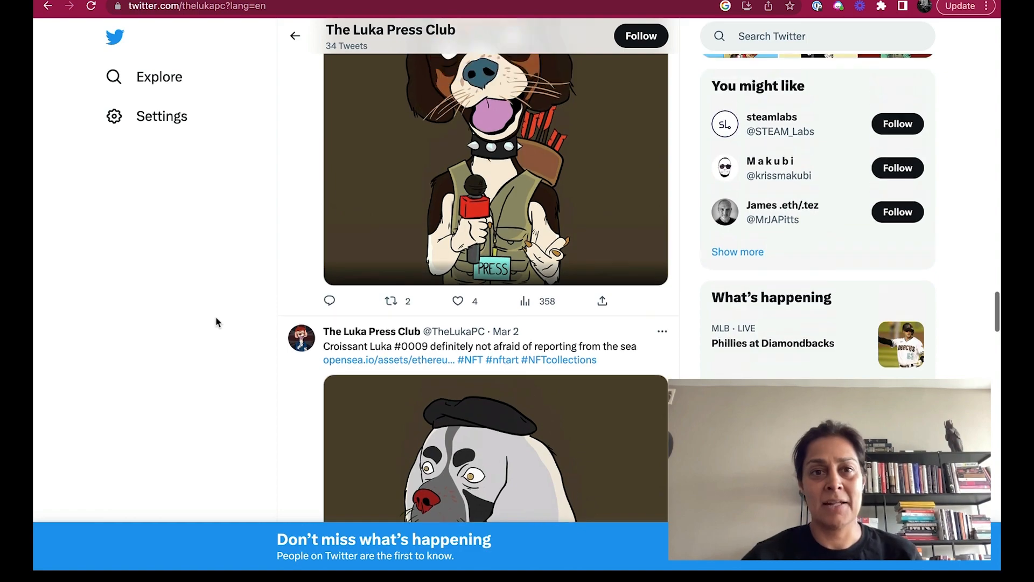
pyautogui.scroll(-3)
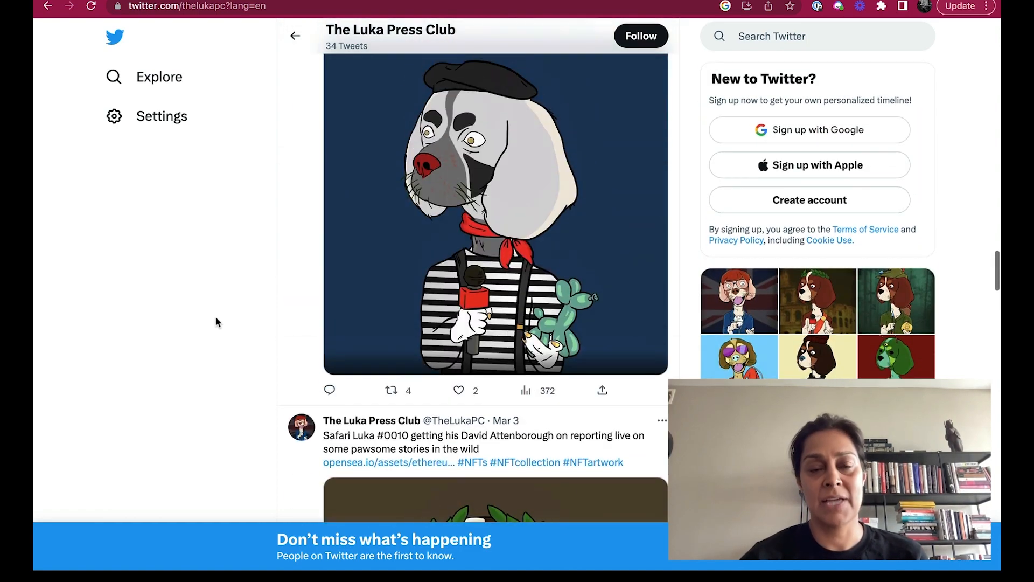
pyautogui.scroll(-3)
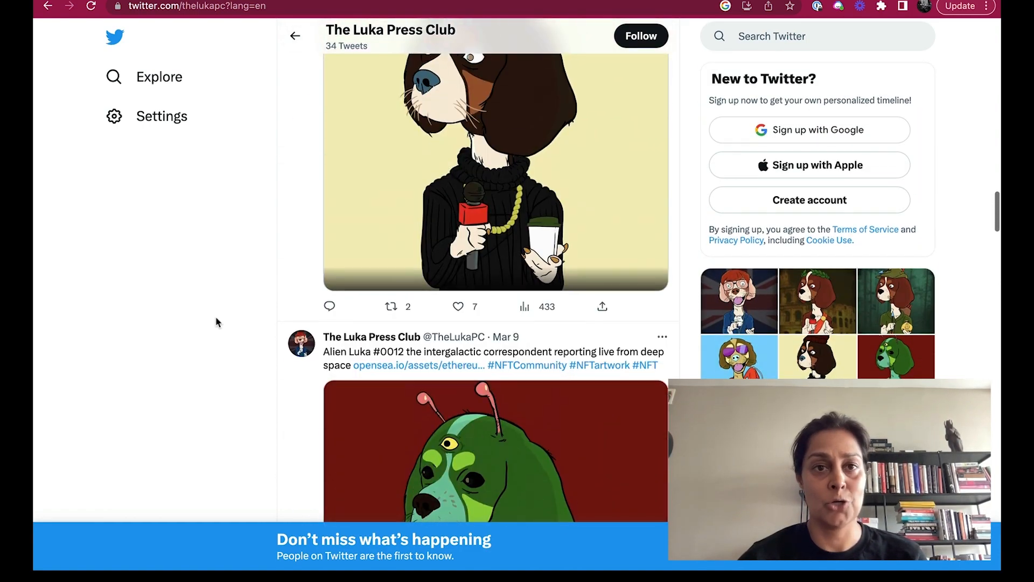
pyautogui.scroll(-3)
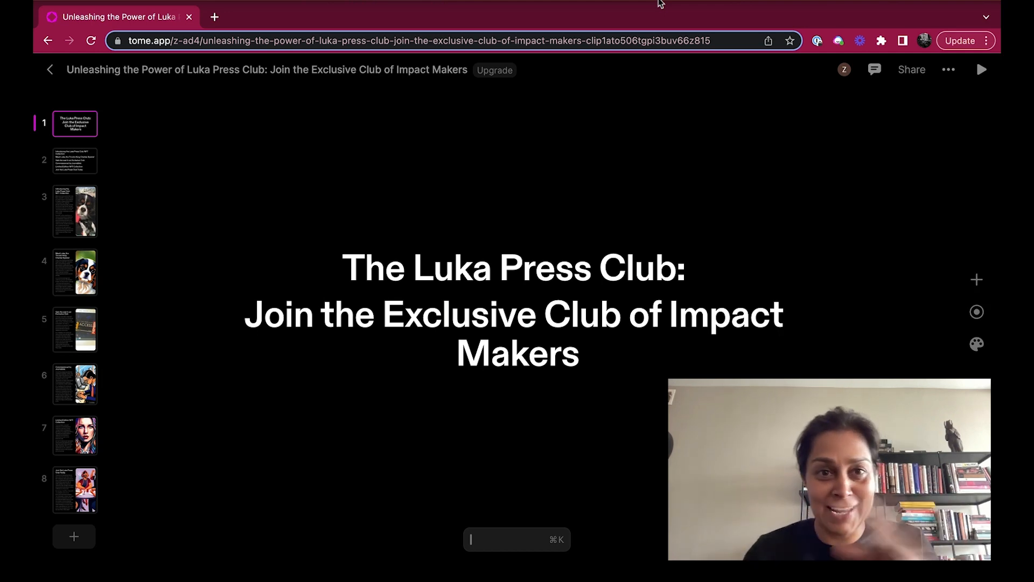
pyautogui.moveTo(569, 95)
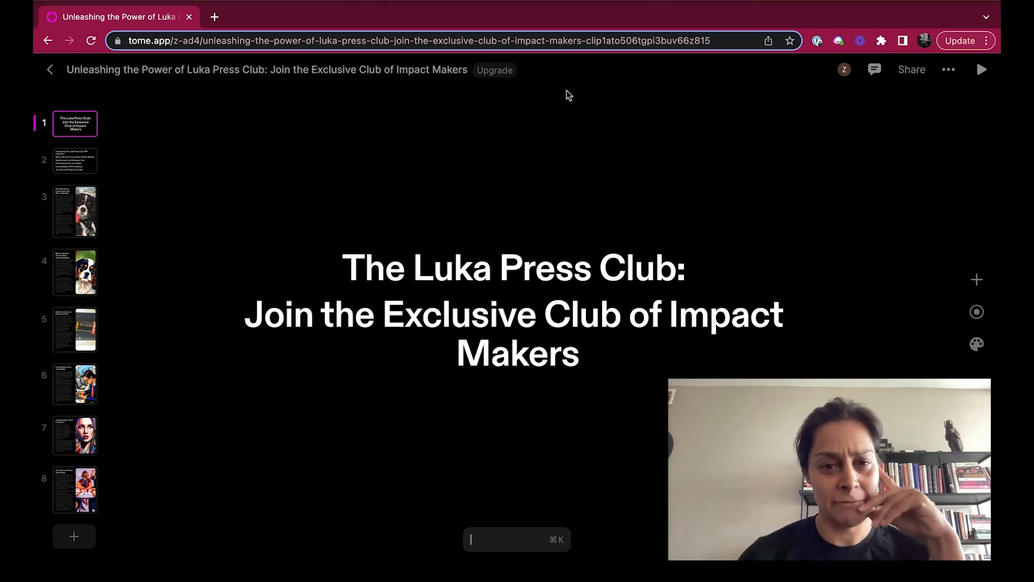
# View the title slide of the eight-slide Luka Press Club deck in Tome.
pyautogui.scroll(-3)
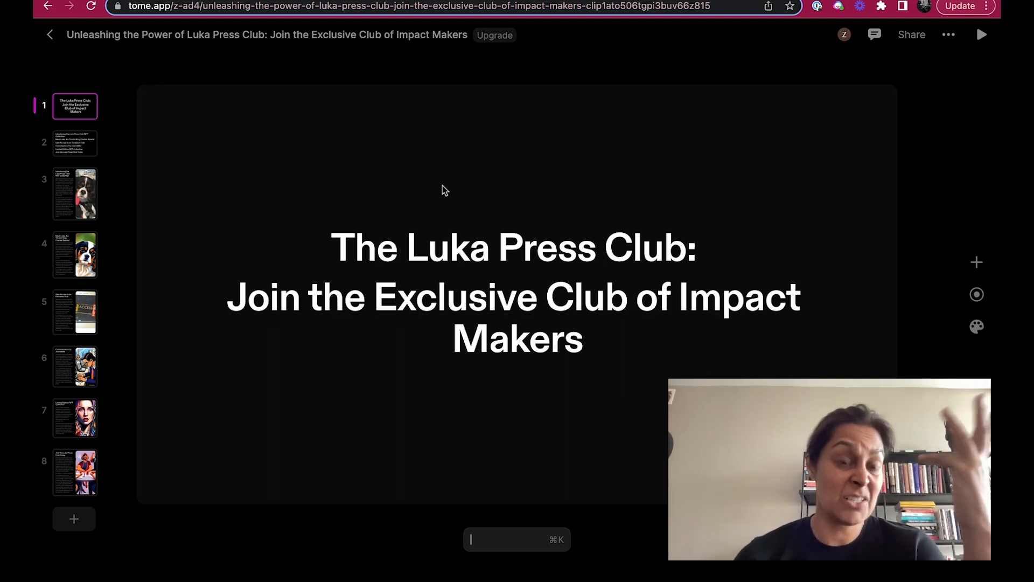
pyautogui.moveTo(299, 332)
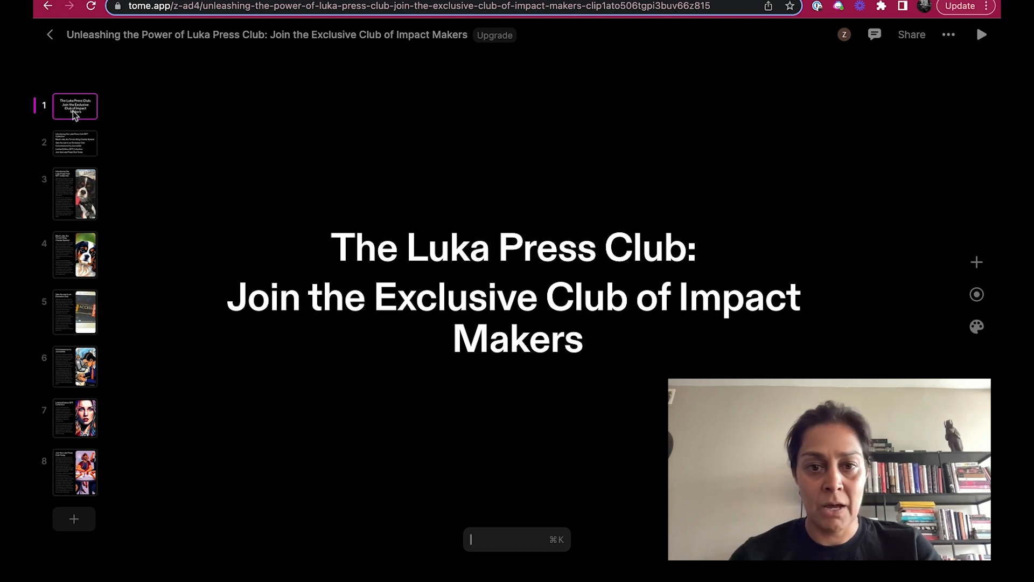
# View the topics slide, then the 'Introducing the Luka Press Club NFT Collection' slide.
pyautogui.click(74, 142)
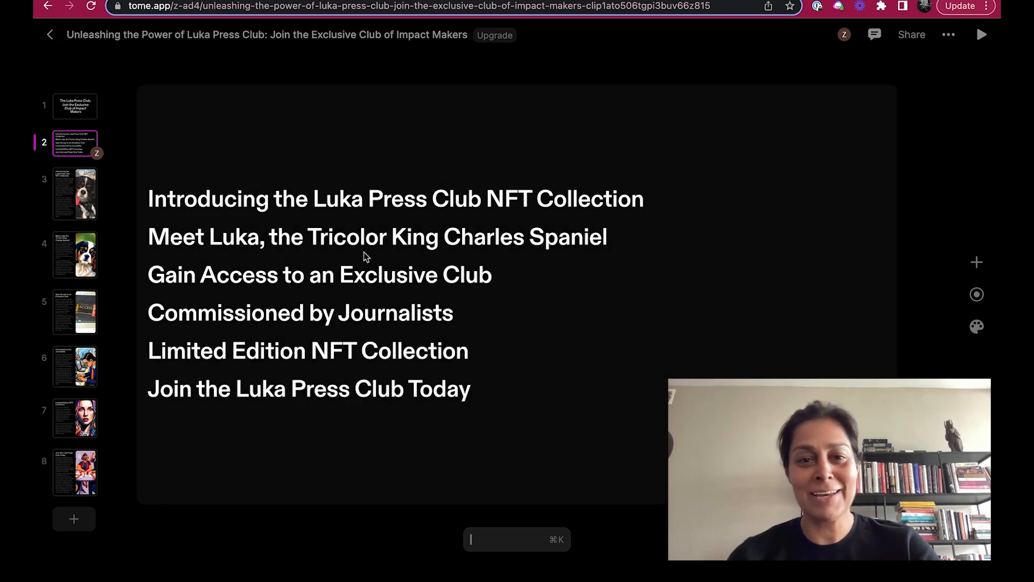
pyautogui.moveTo(532, 257)
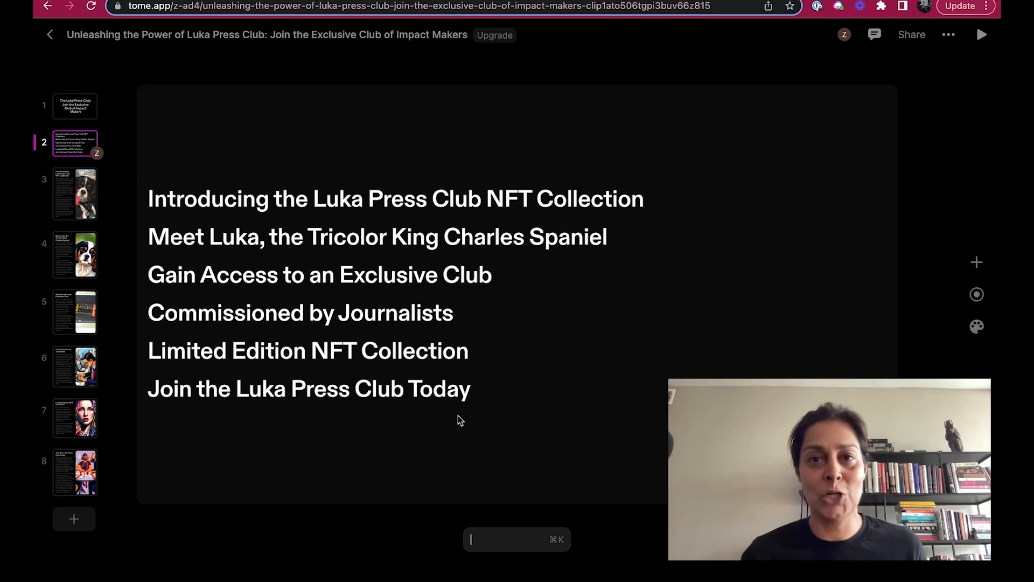
pyautogui.click(74, 193)
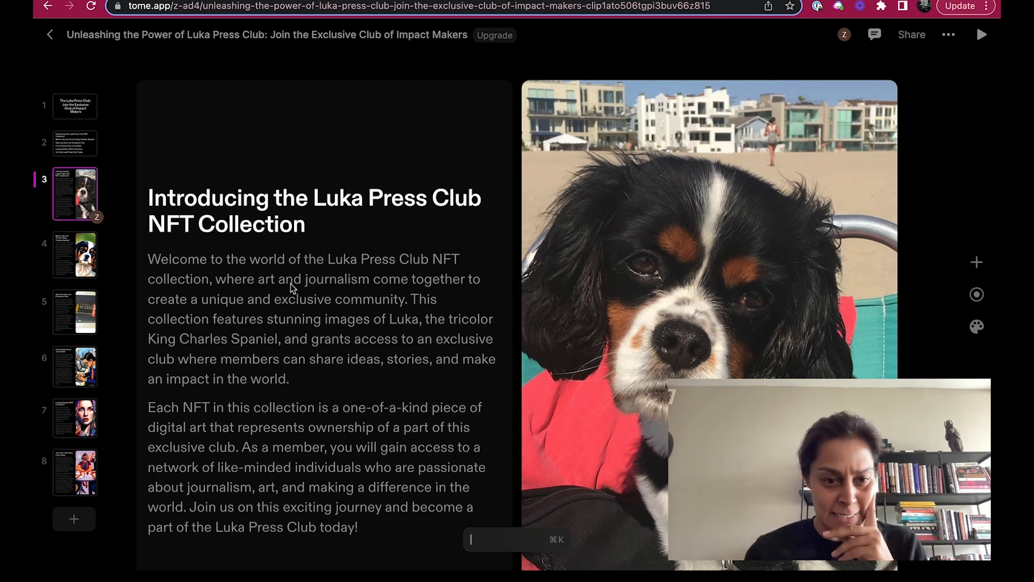
pyautogui.moveTo(212, 316)
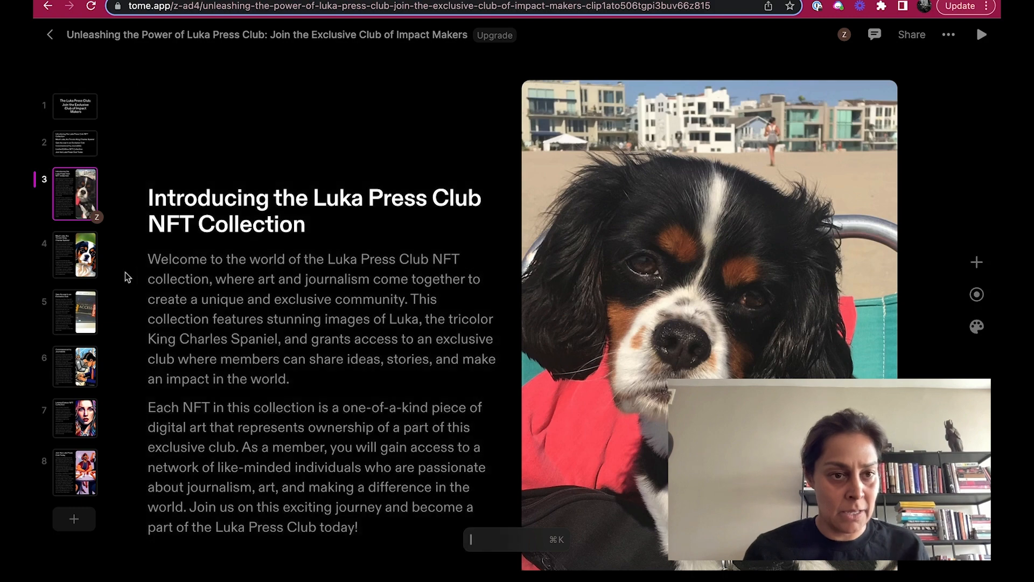
# Review the Meet Luka slide, revisit slide 3, then view 'Gain Access to an Exclusive Club'.
pyautogui.click(75, 255)
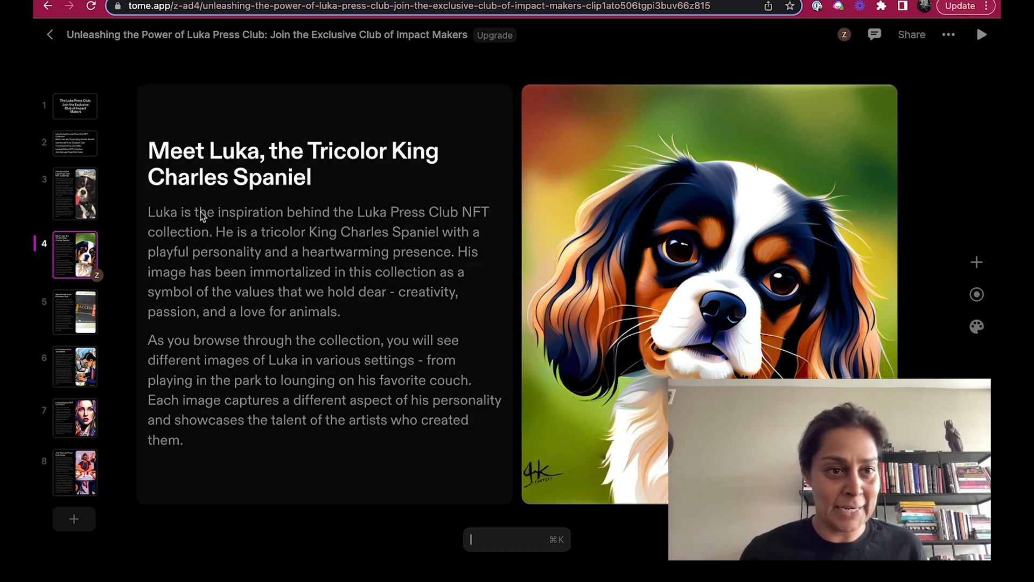
pyautogui.click(75, 193)
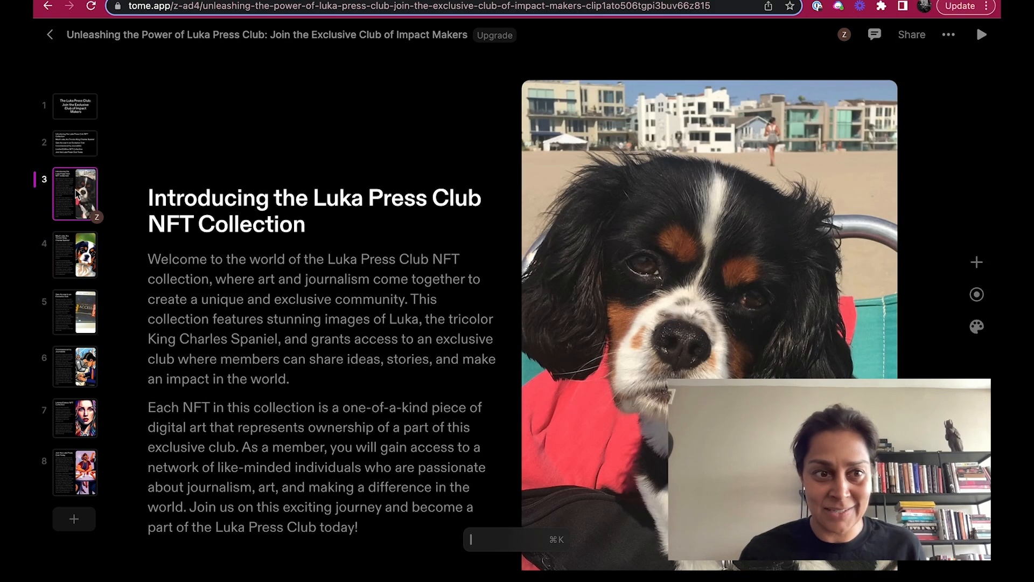
pyautogui.click(74, 254)
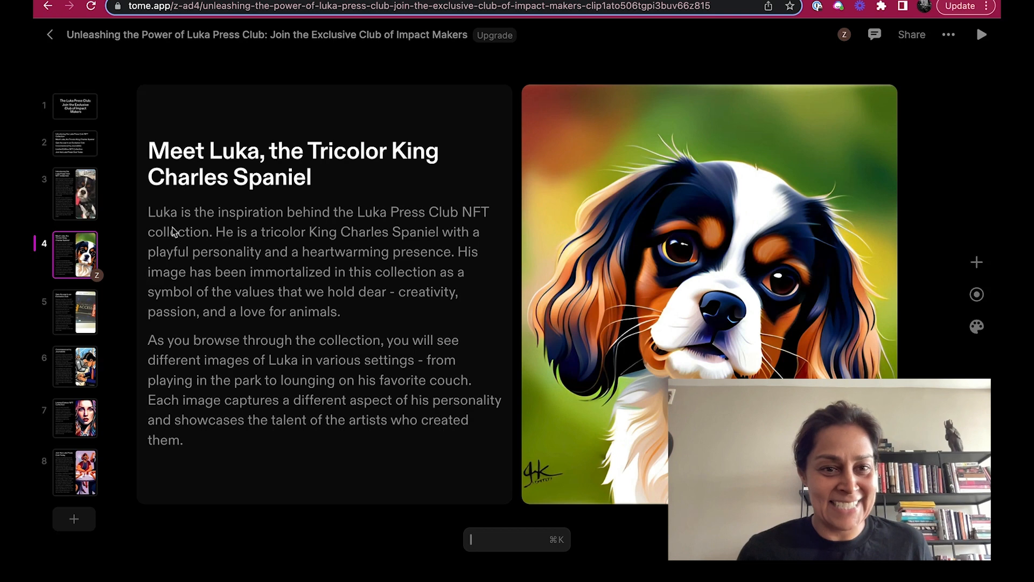
pyautogui.moveTo(279, 239)
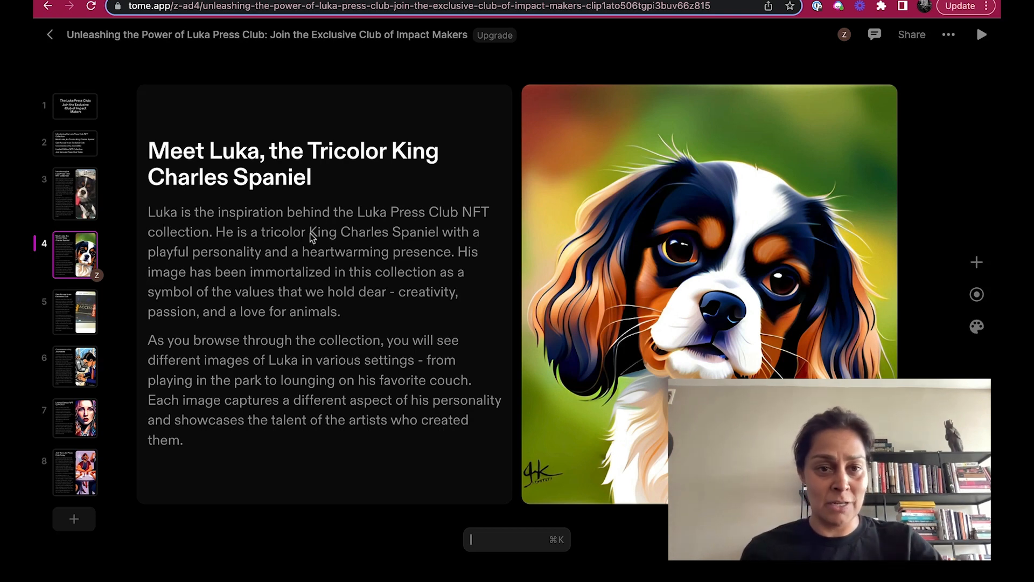
pyautogui.moveTo(304, 346)
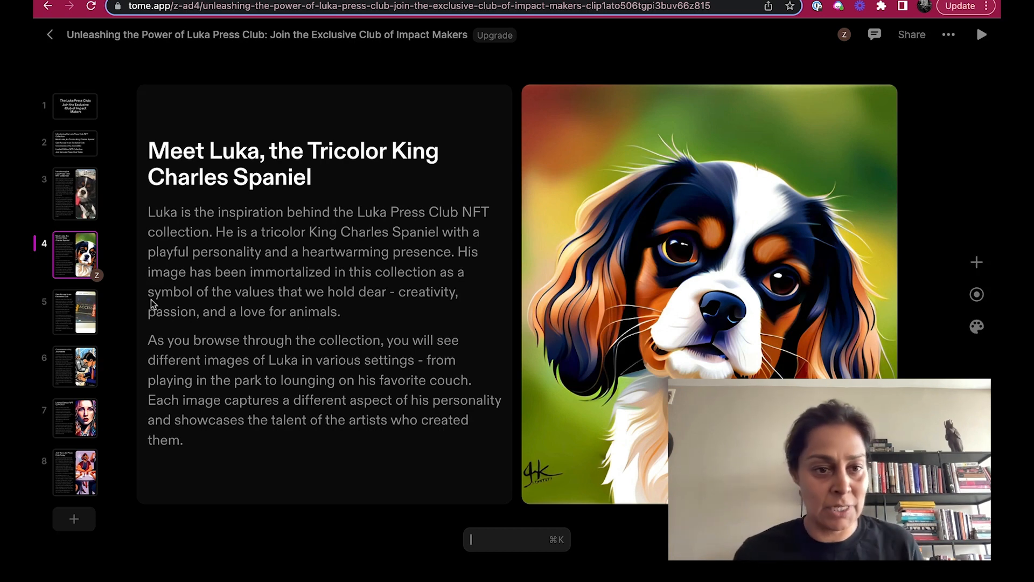
pyautogui.click(74, 312)
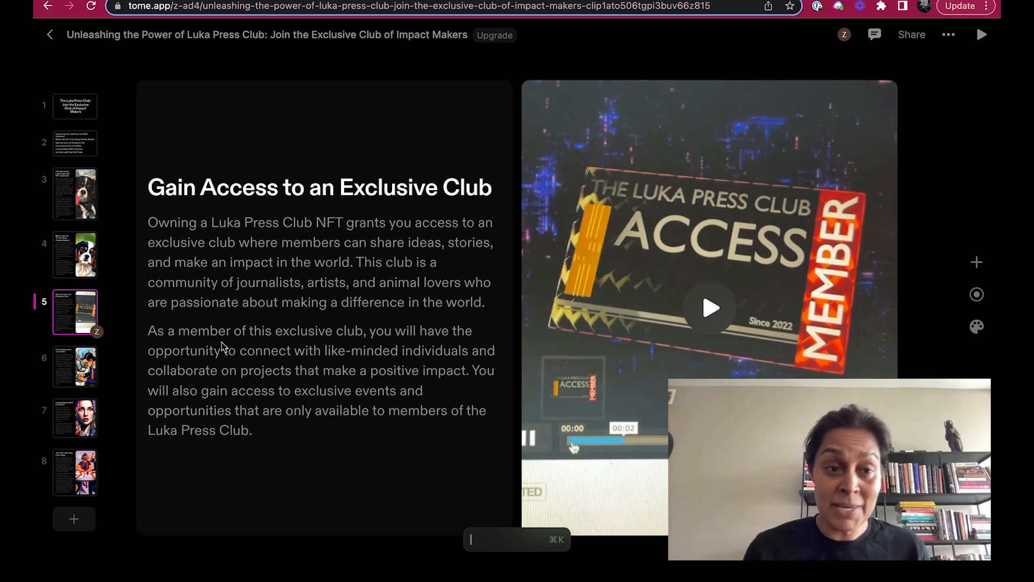
# View the 'Commissioned by Journalists' slide, then the seventh slide.
pyautogui.click(74, 366)
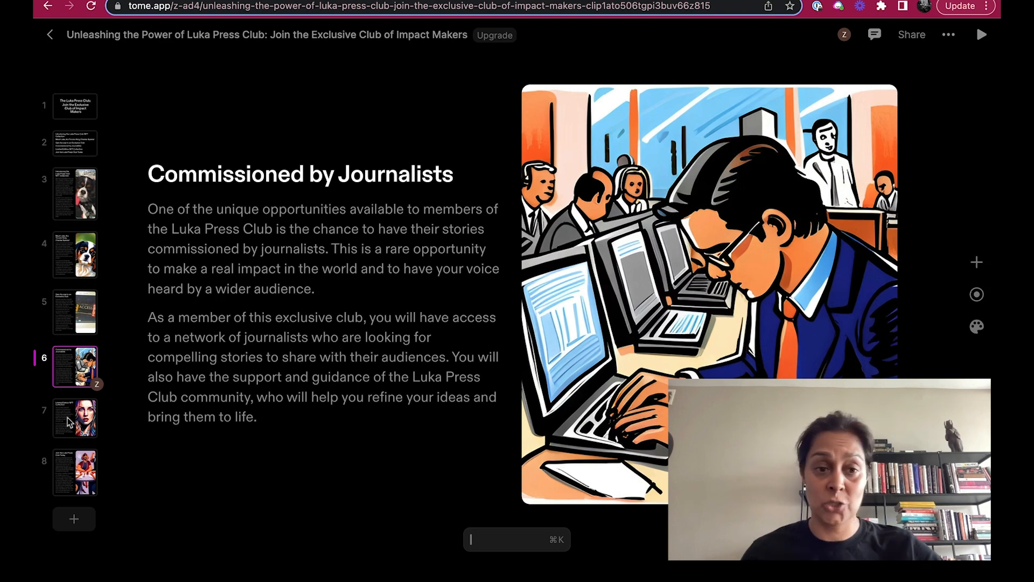
pyautogui.moveTo(79, 441)
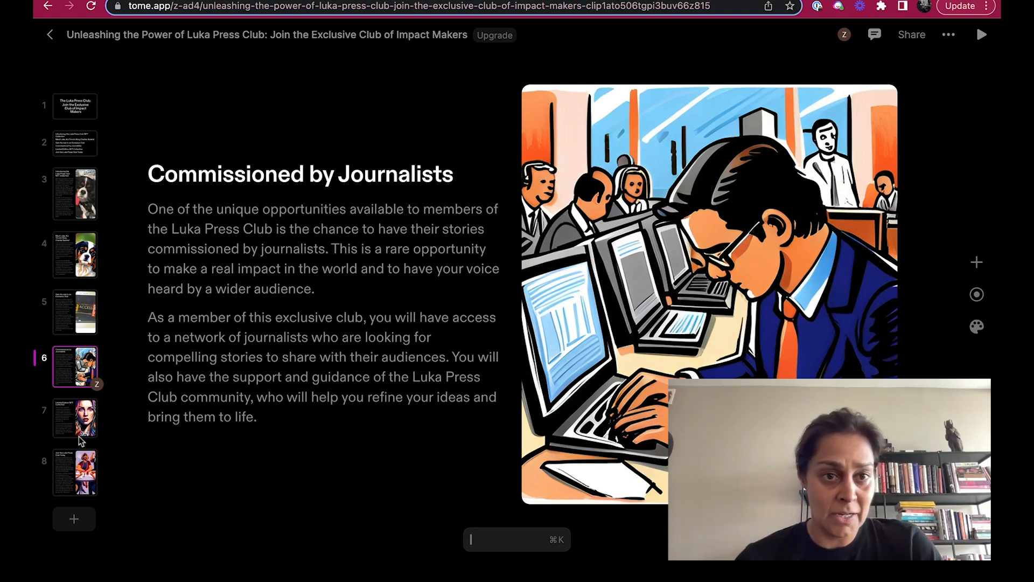
pyautogui.click(74, 417)
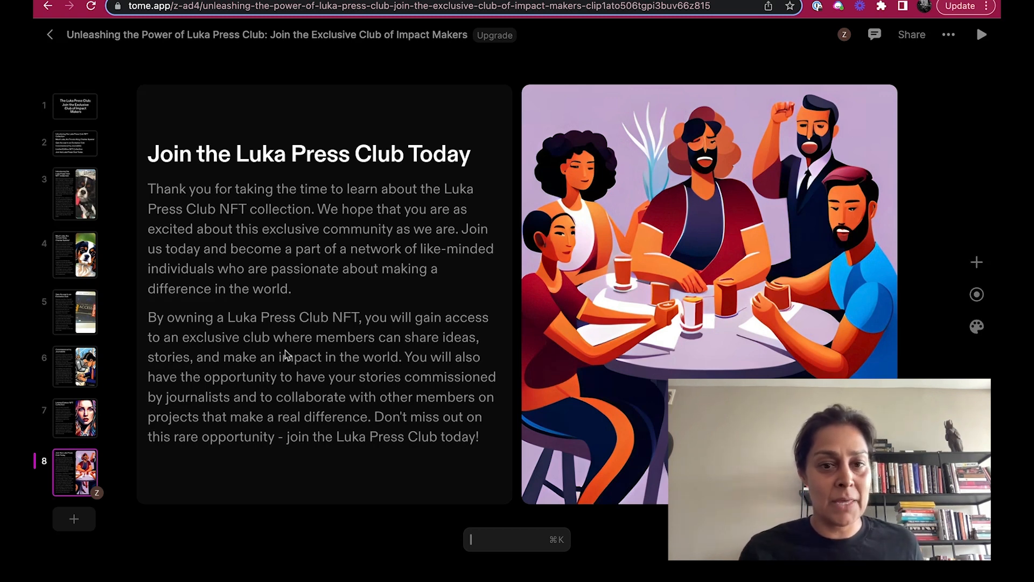
pyautogui.moveTo(235, 384)
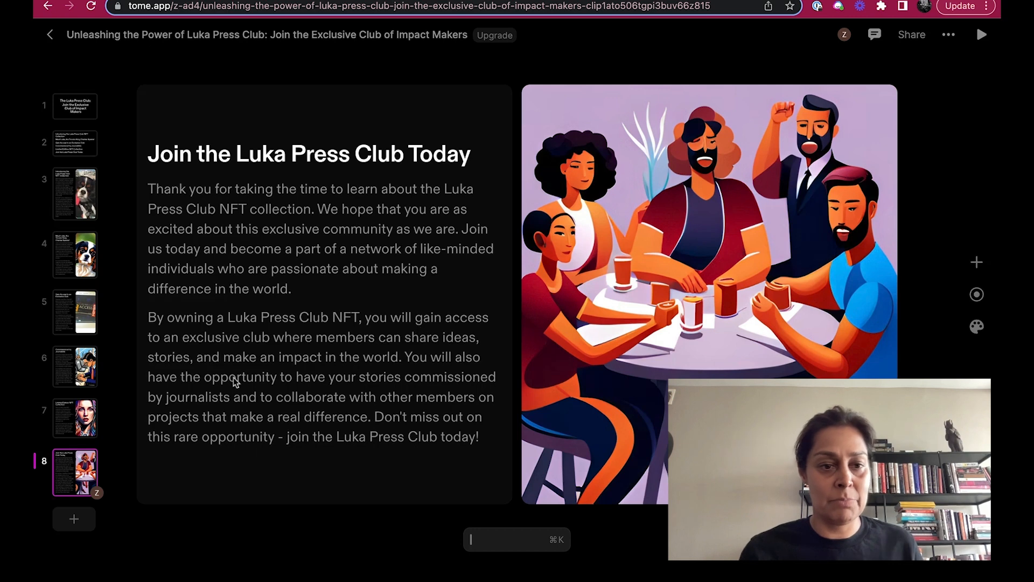